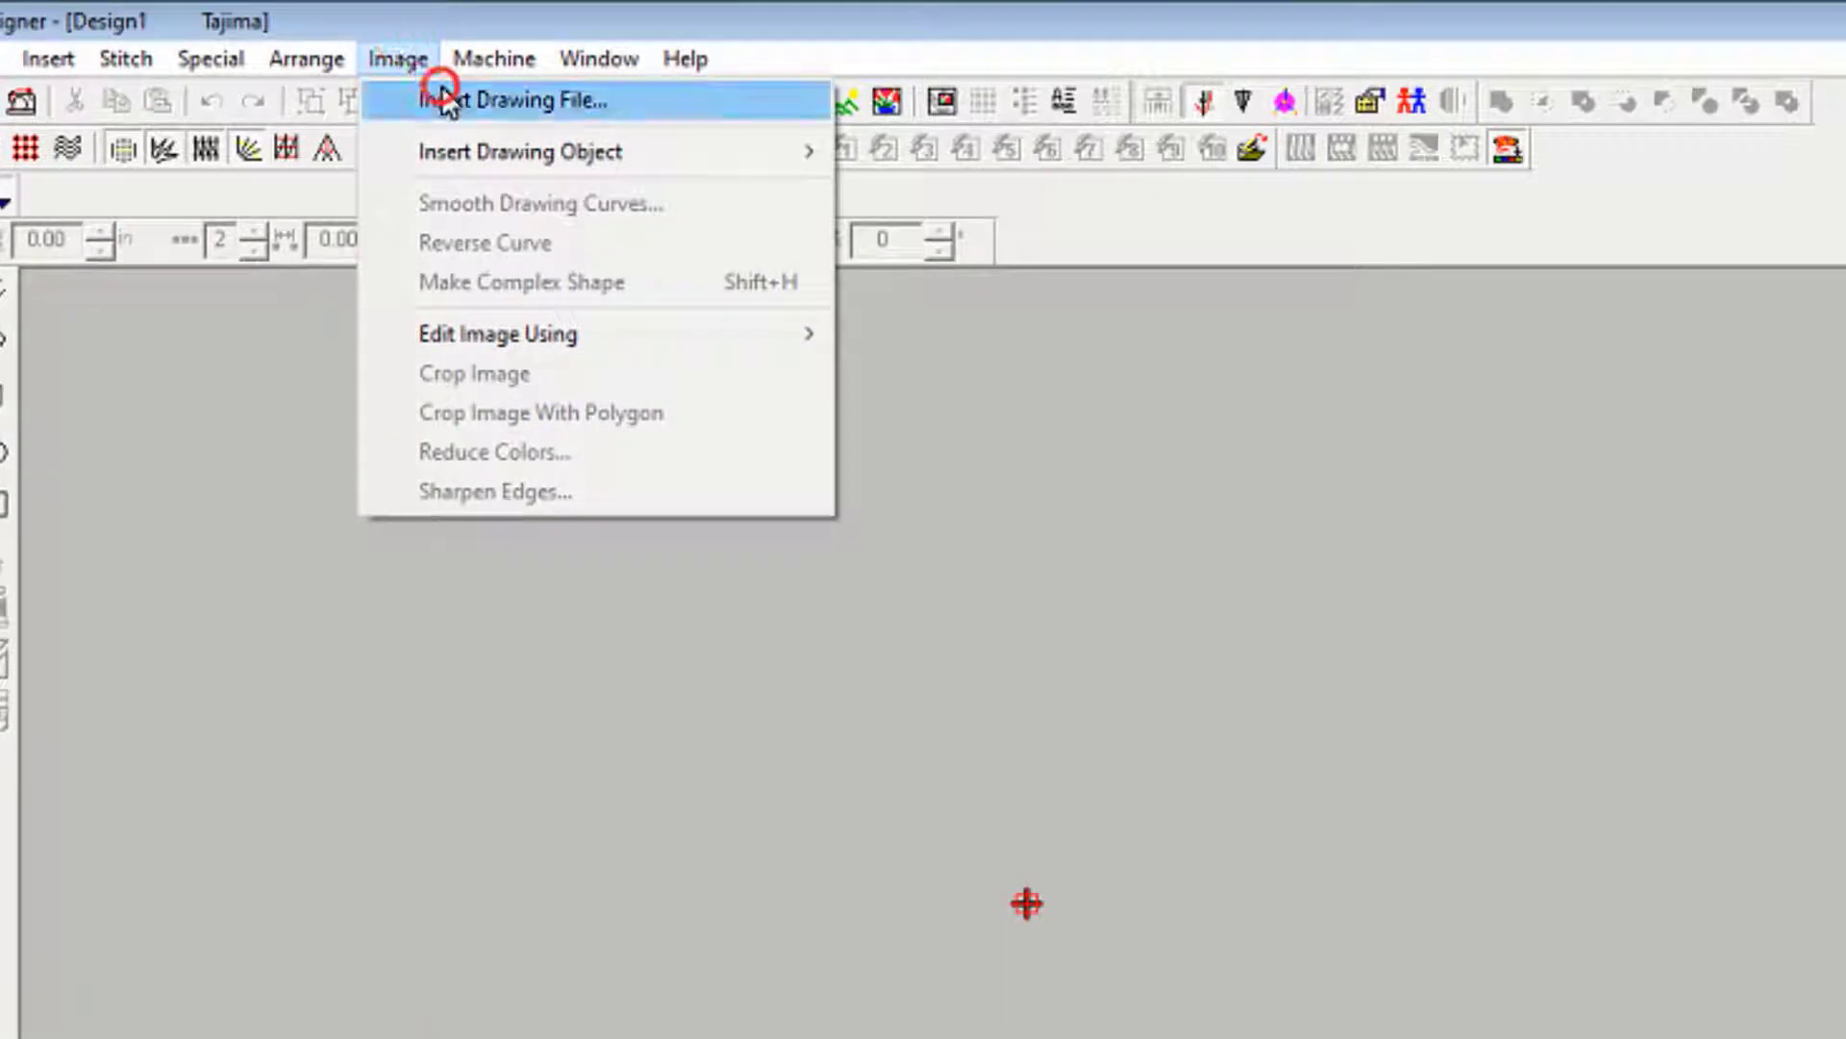
# Open the Insert Drawing File dialog to pick the rose image
pyautogui.click(510, 100)
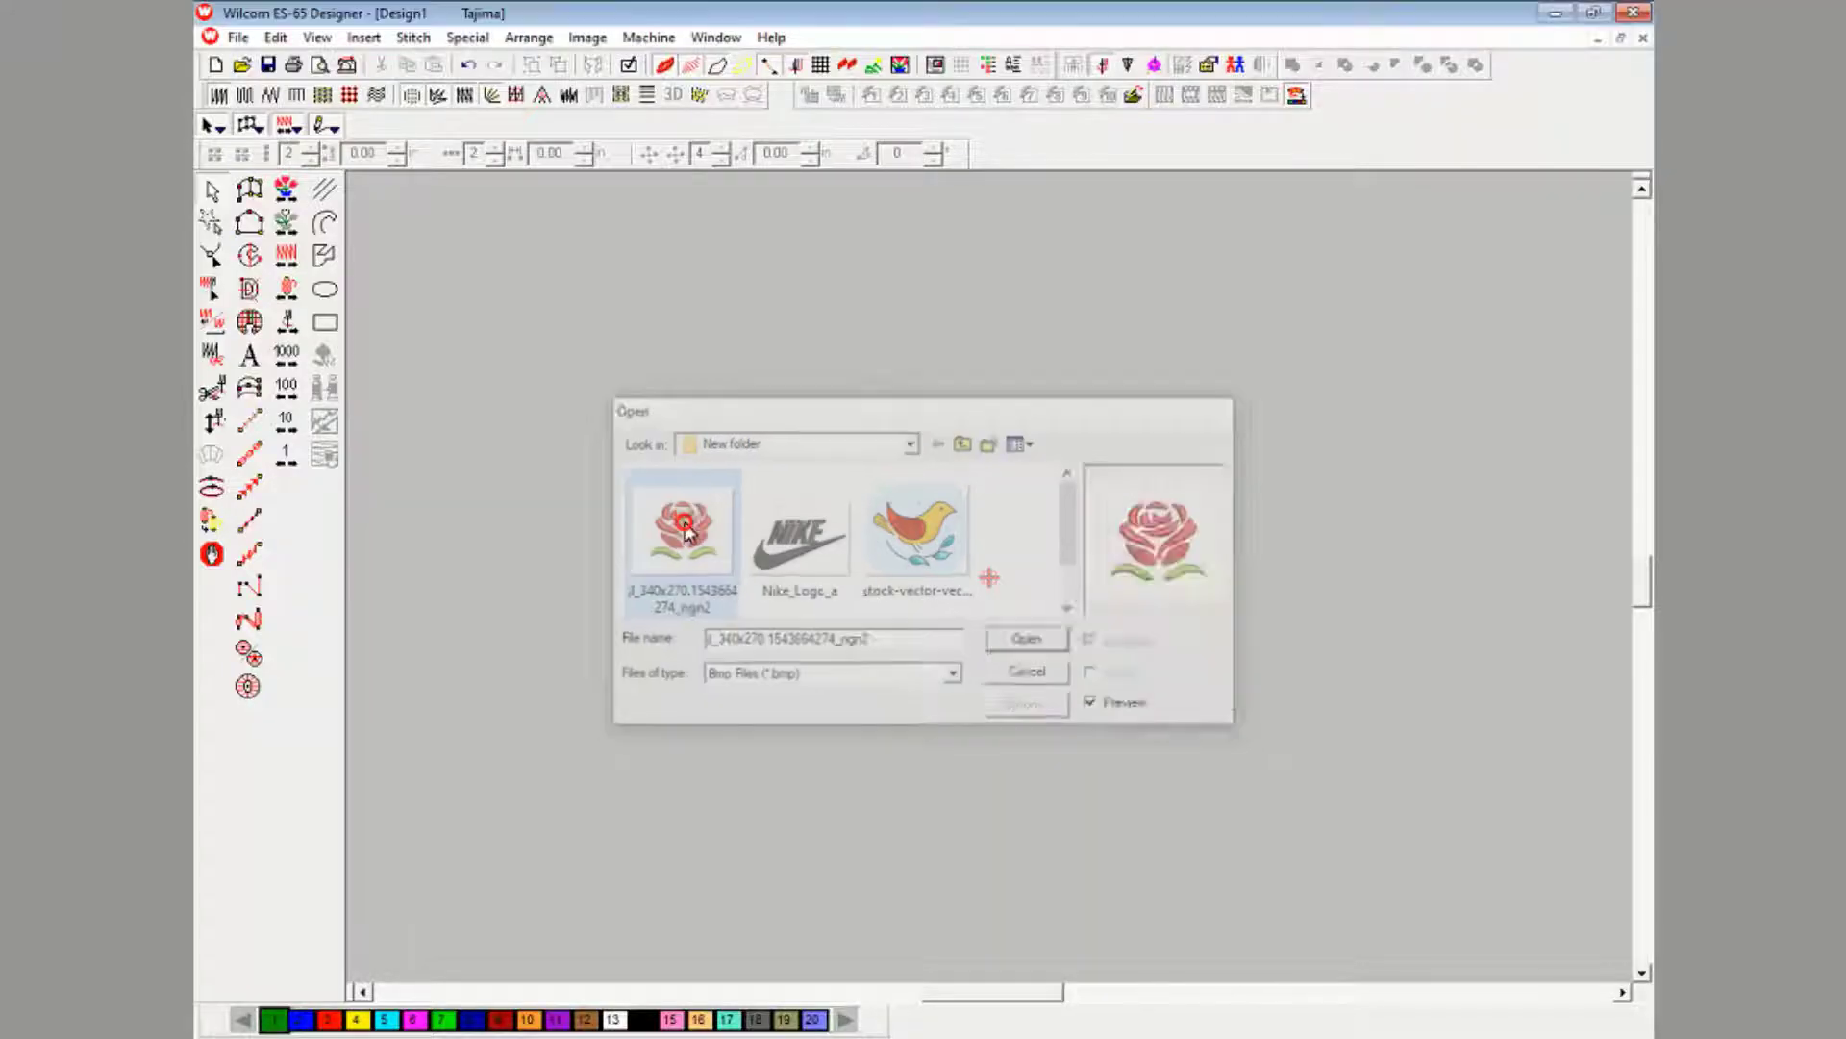
# Insert the rose bitmap and digitize its top petals as red satin objects
pyautogui.click(1023, 671)
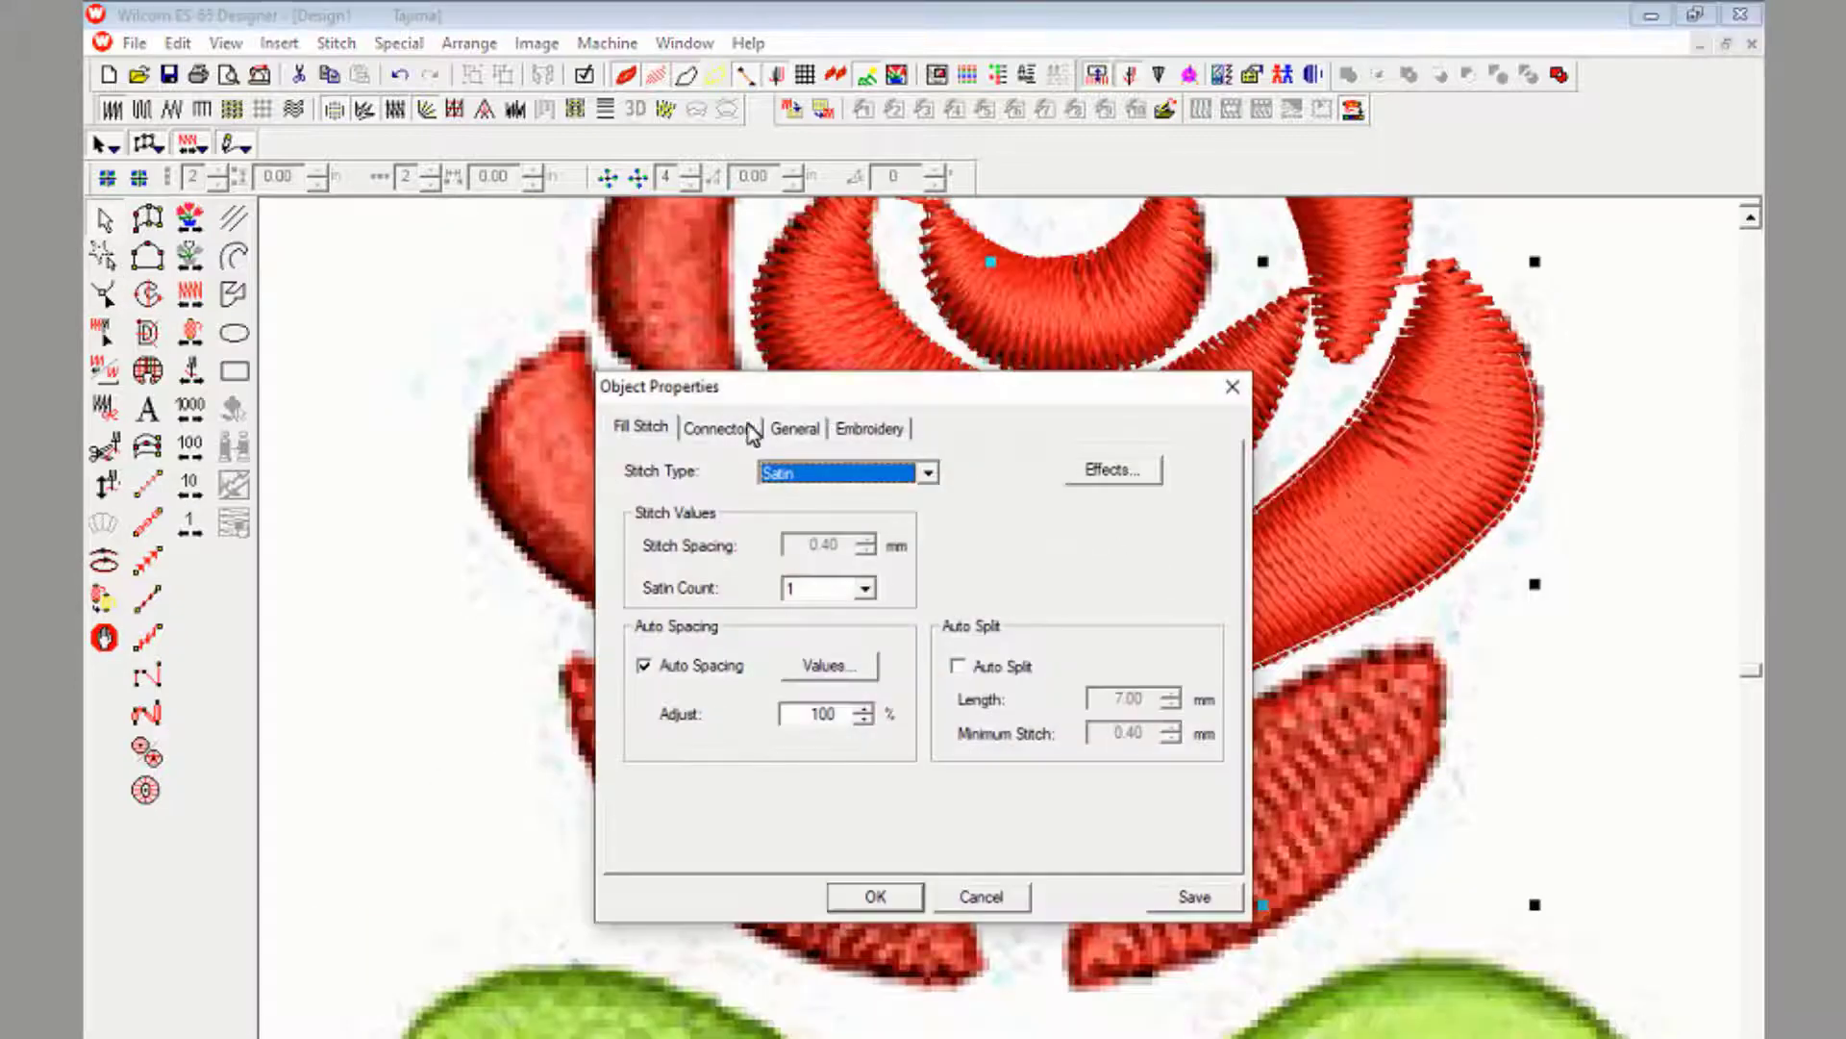
# Accept the petal satin properties, show the six objects in the Color/Object List, and close Effects
pyautogui.click(1108, 469)
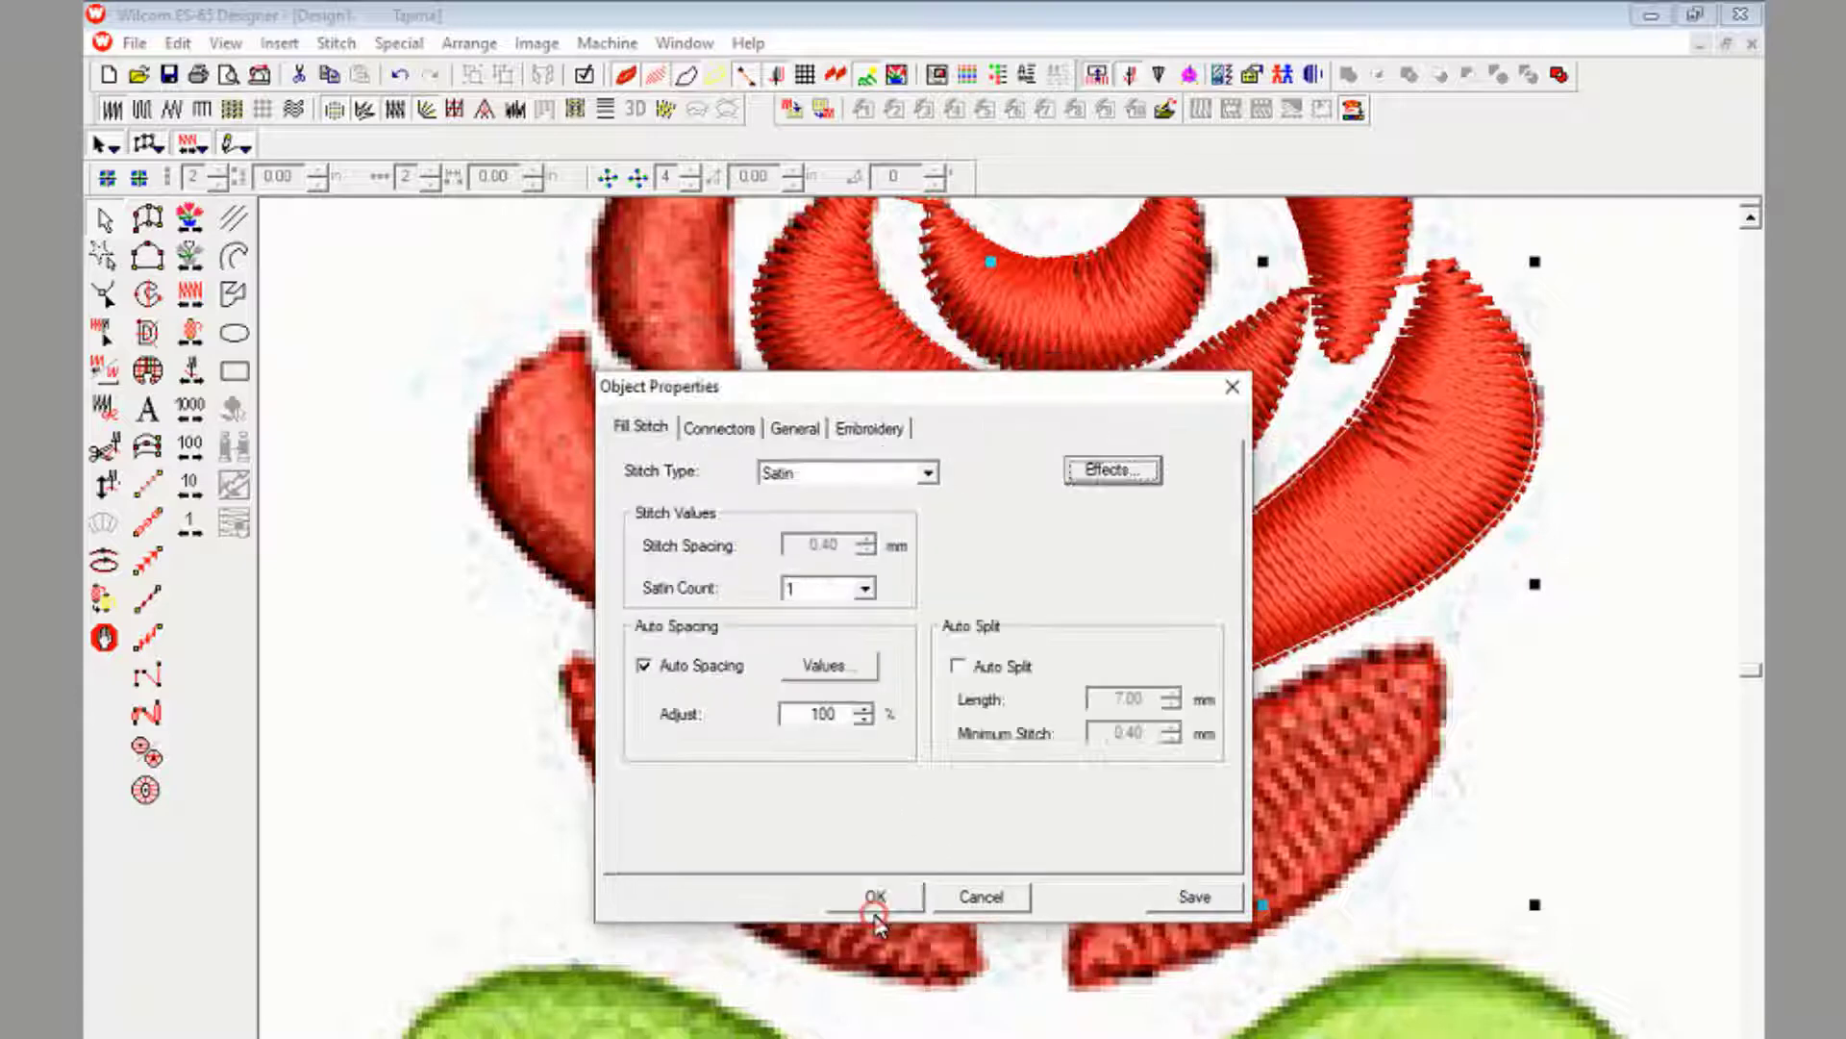
pyautogui.click(874, 897)
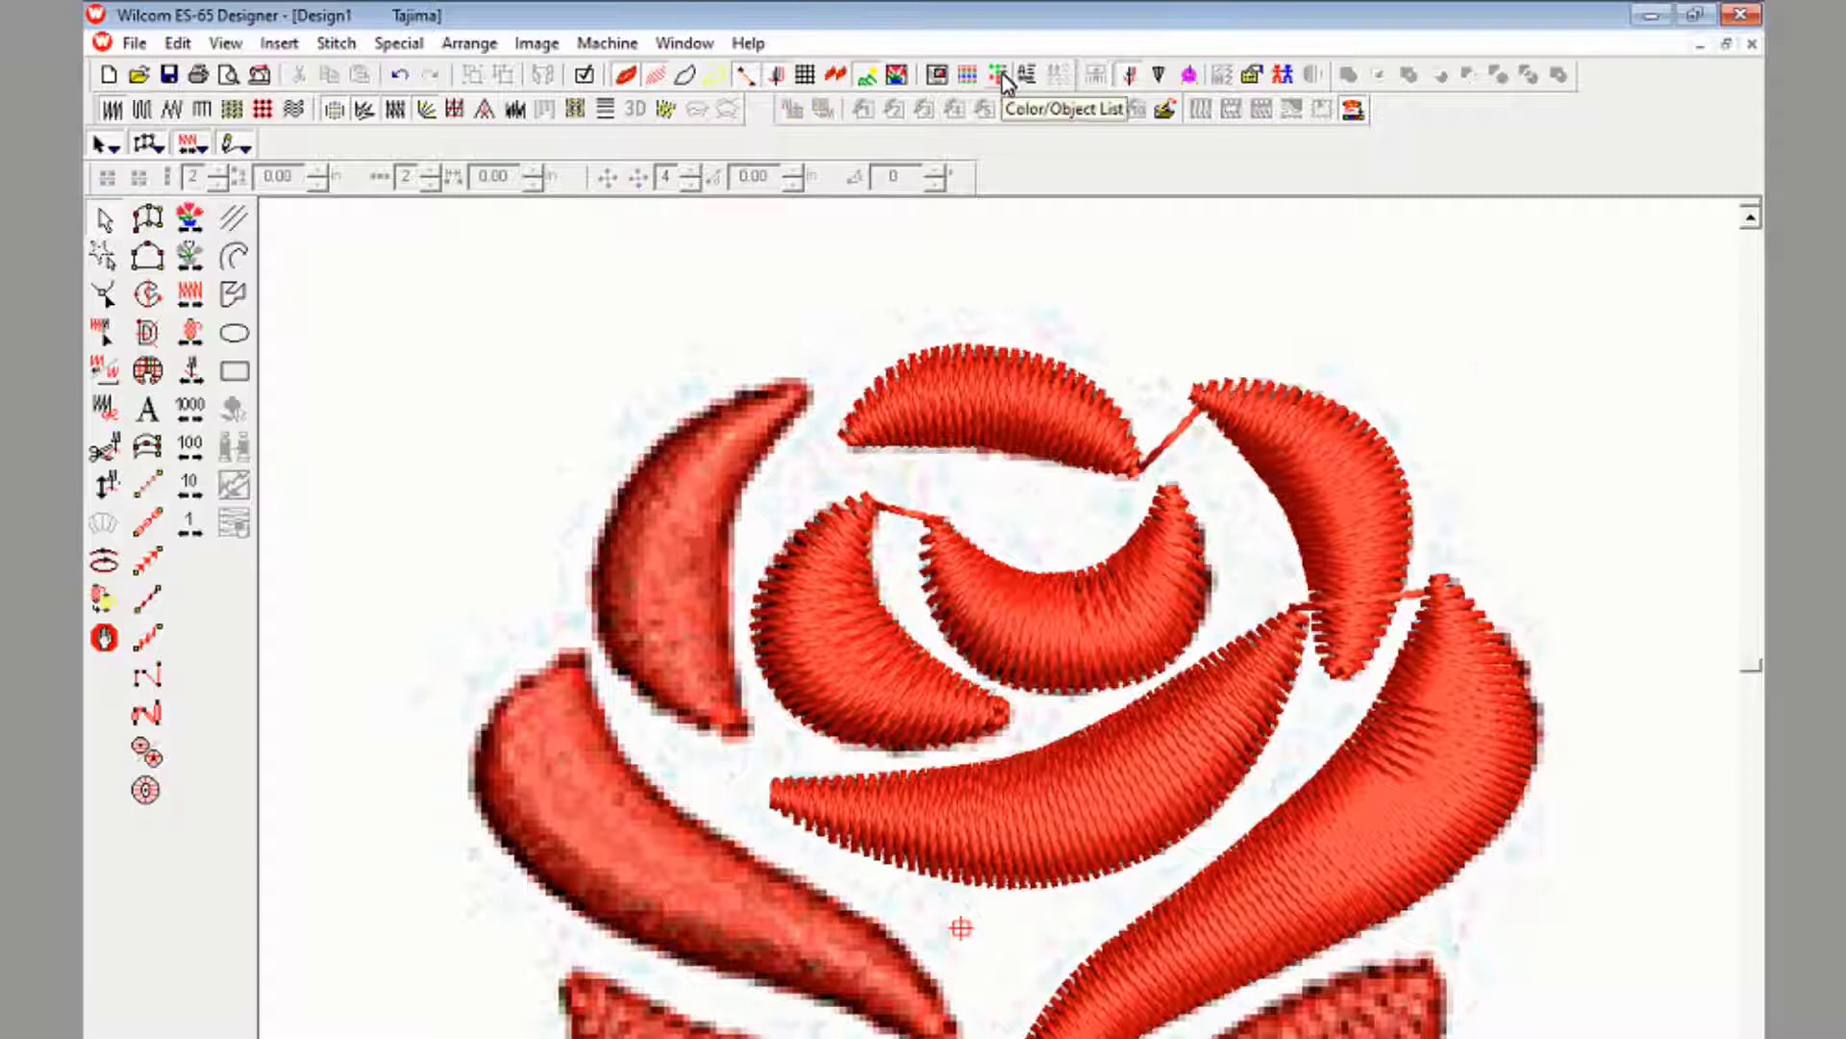
pyautogui.click(1000, 74)
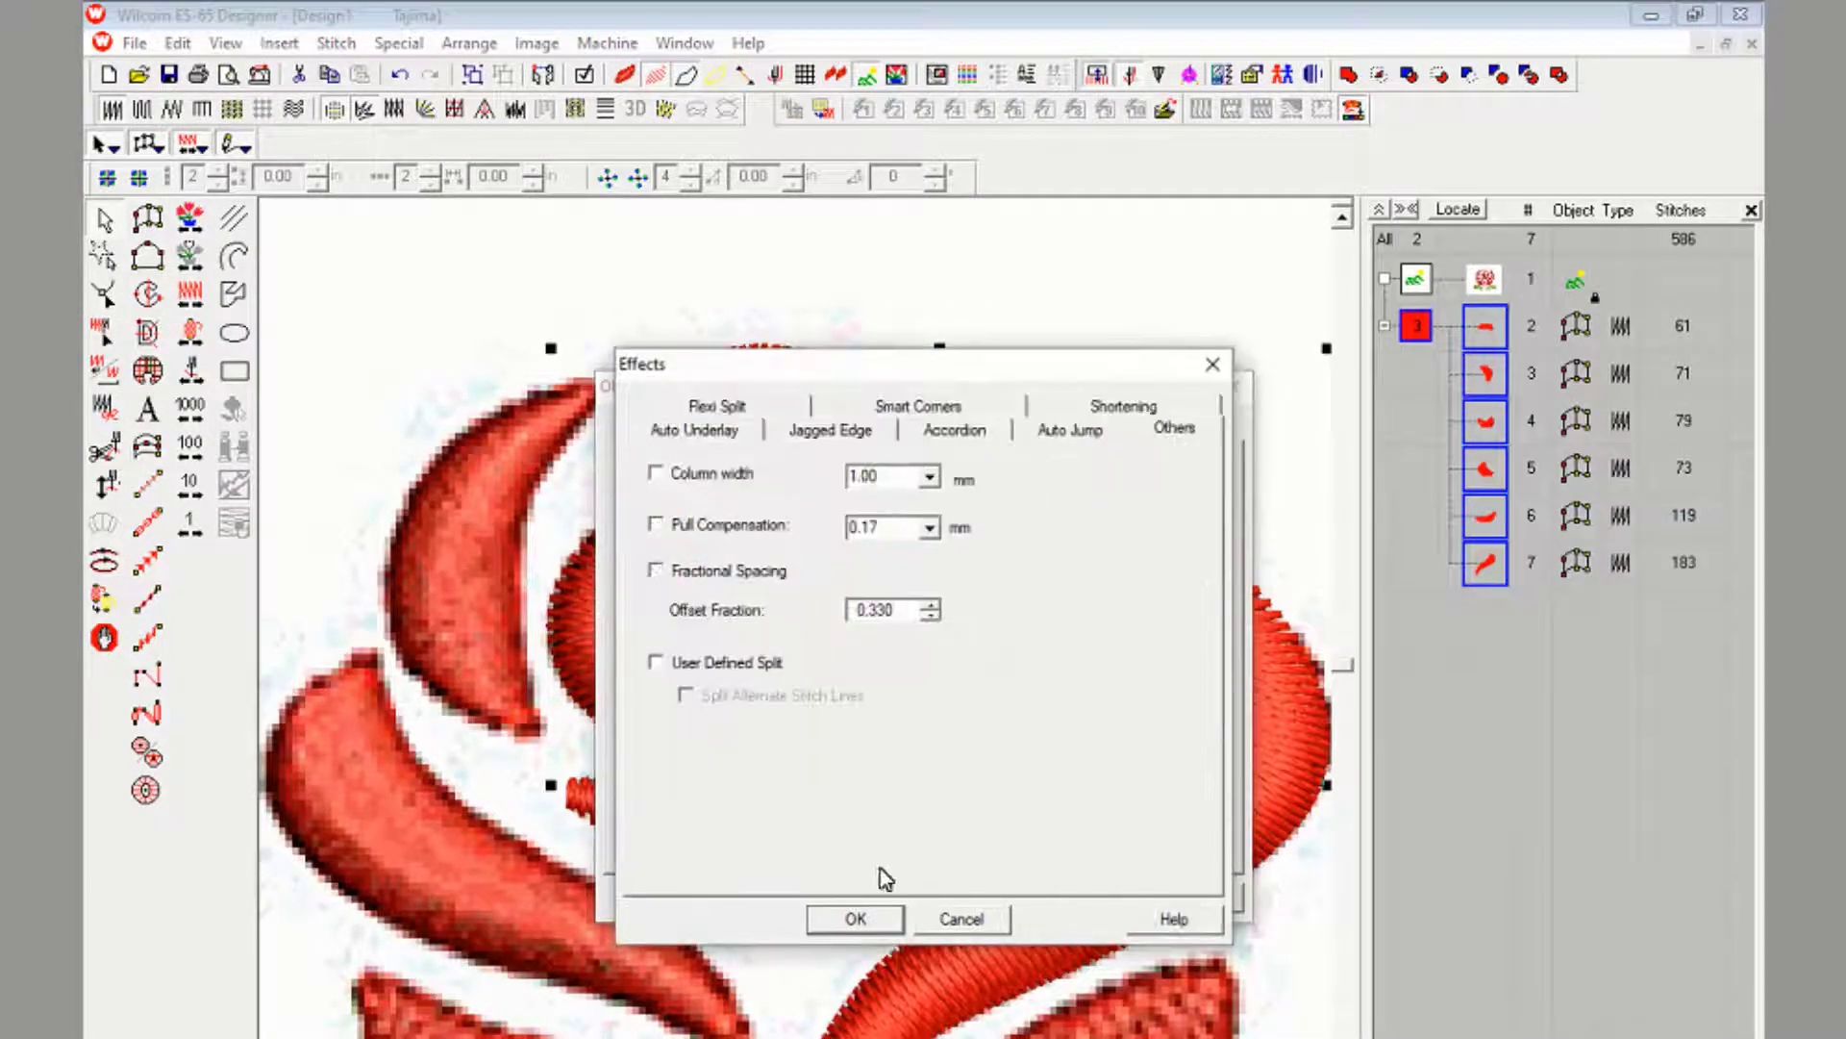
pyautogui.click(854, 918)
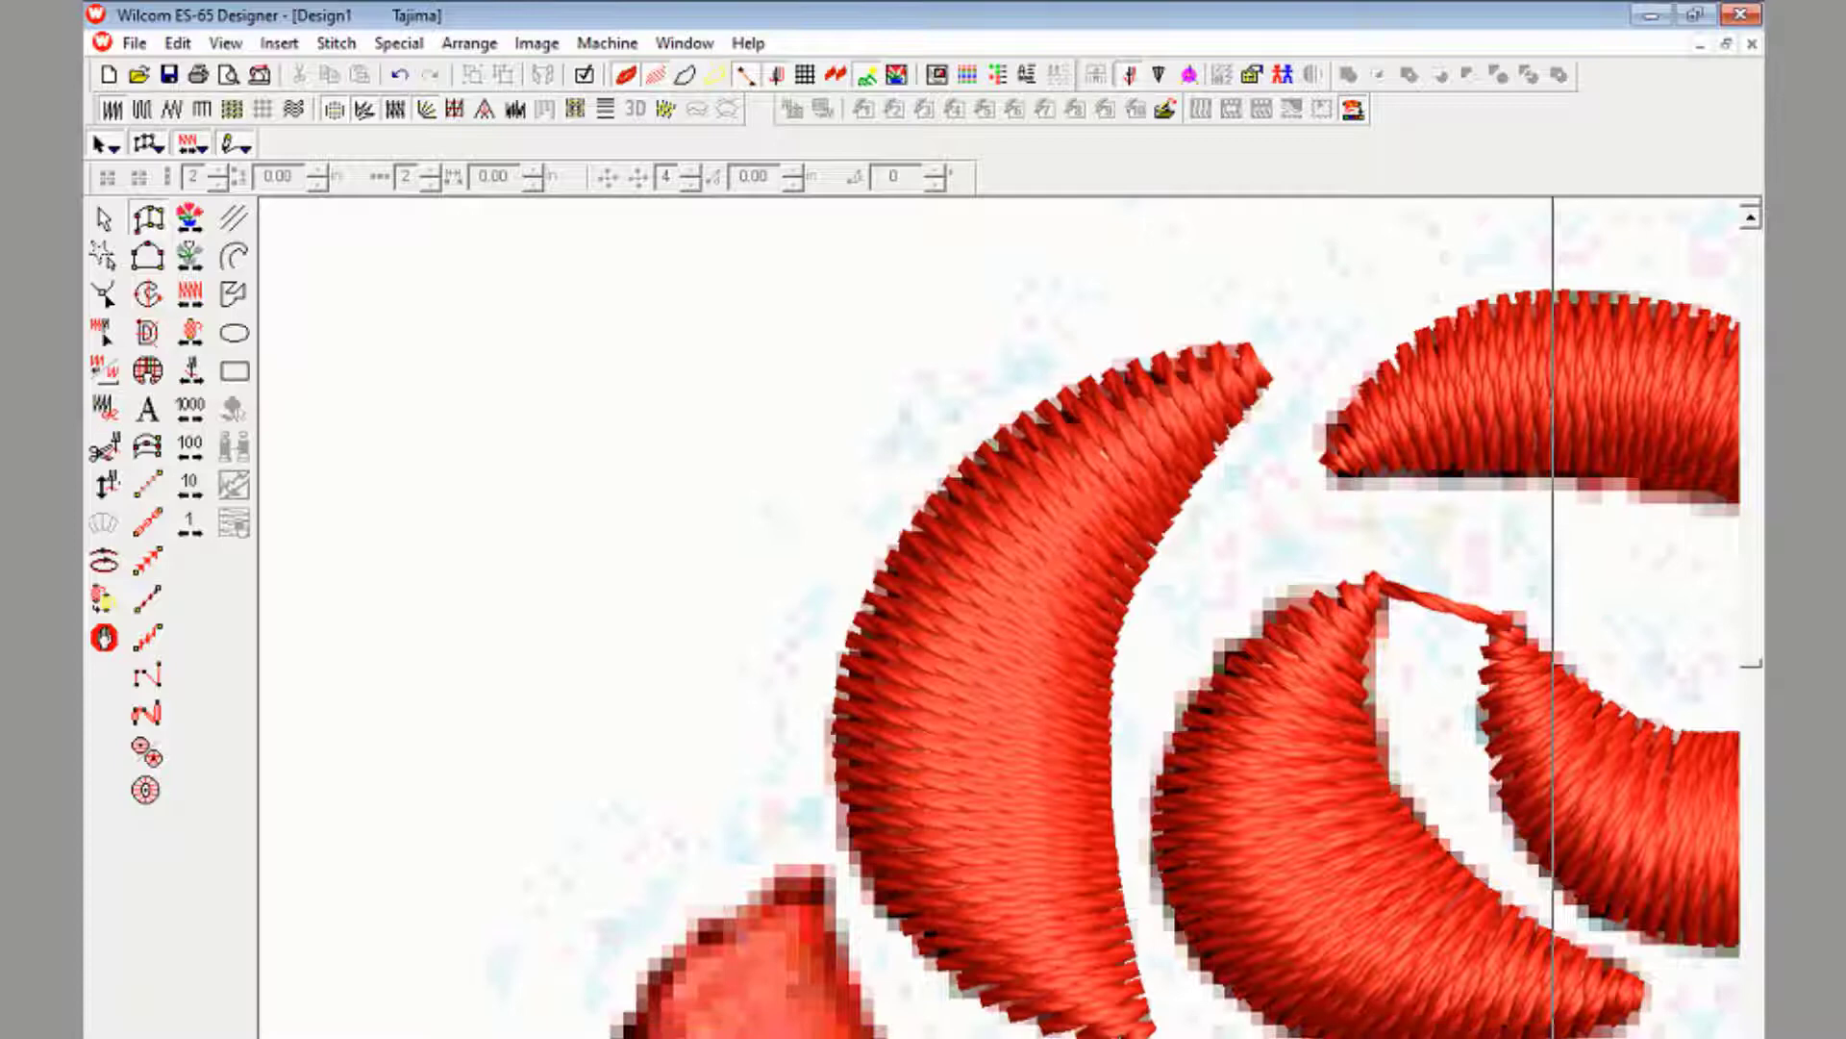
# Digitize the remaining petals and a lower Complex Fill petal with Tatami stitch type
pyautogui.click(1012, 589)
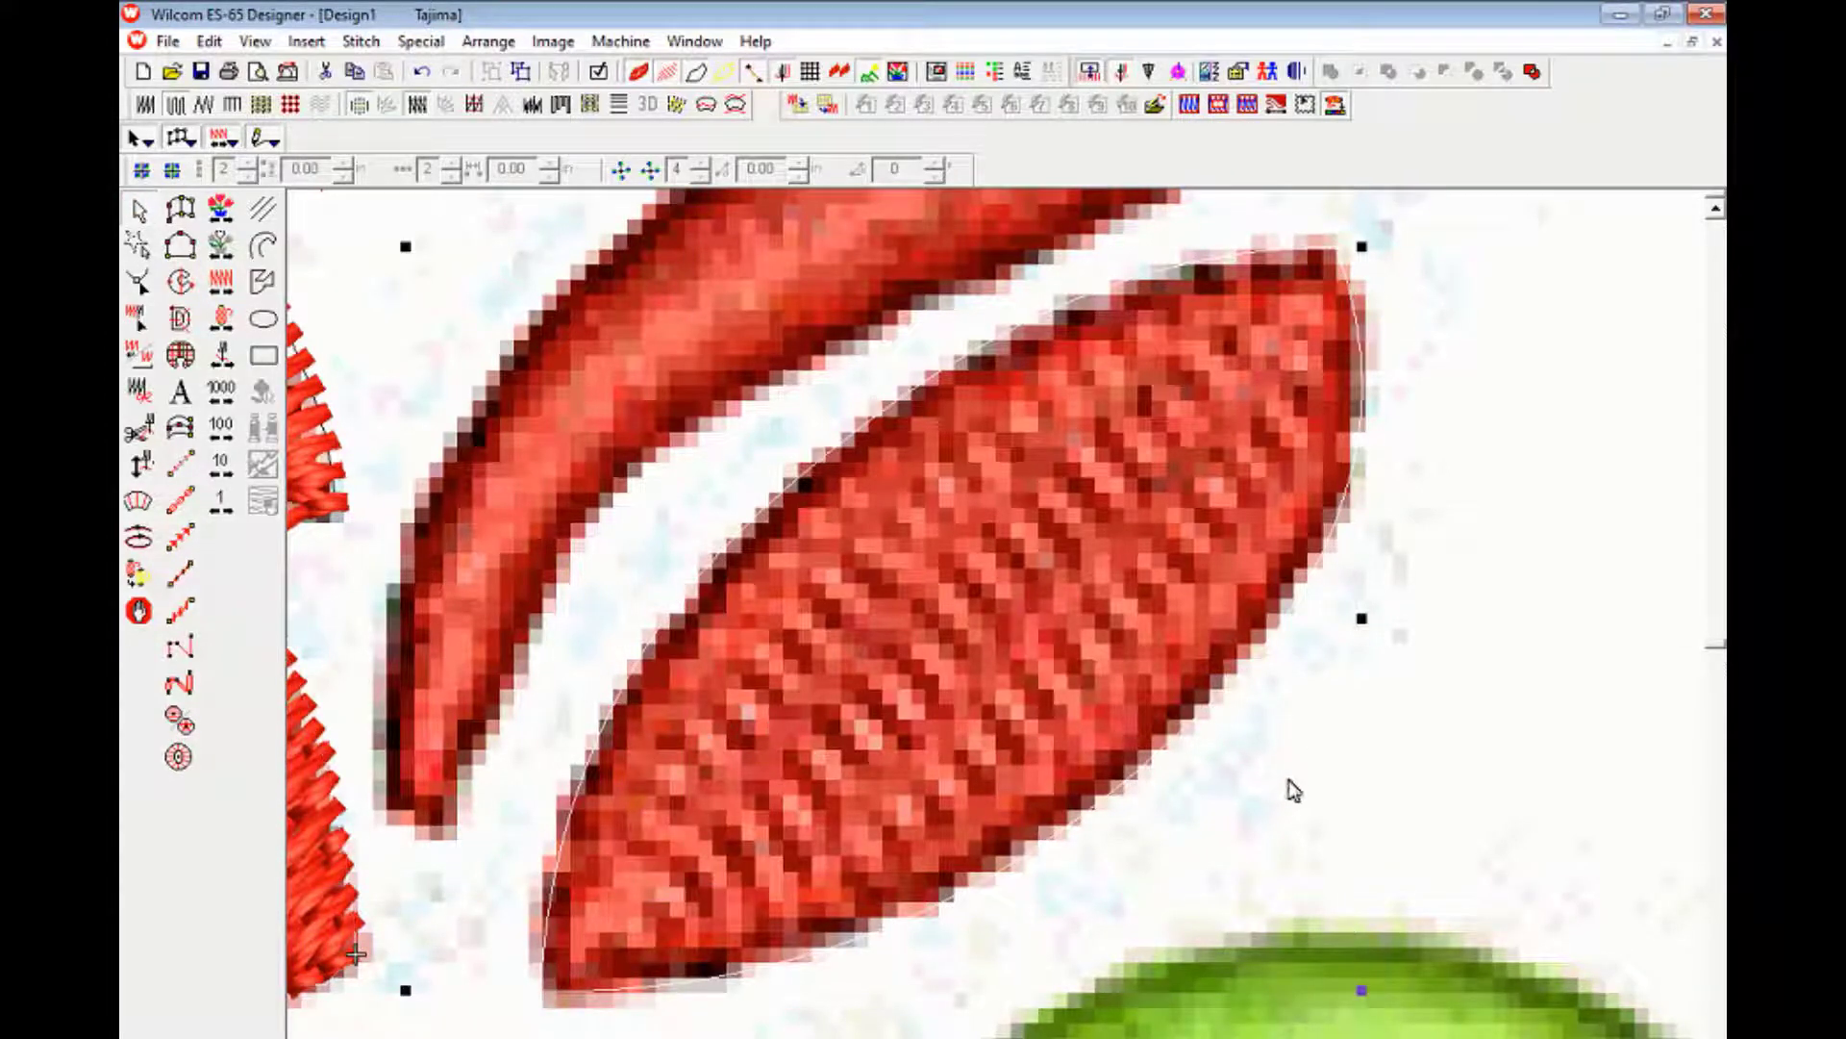
pyautogui.moveTo(627, 172)
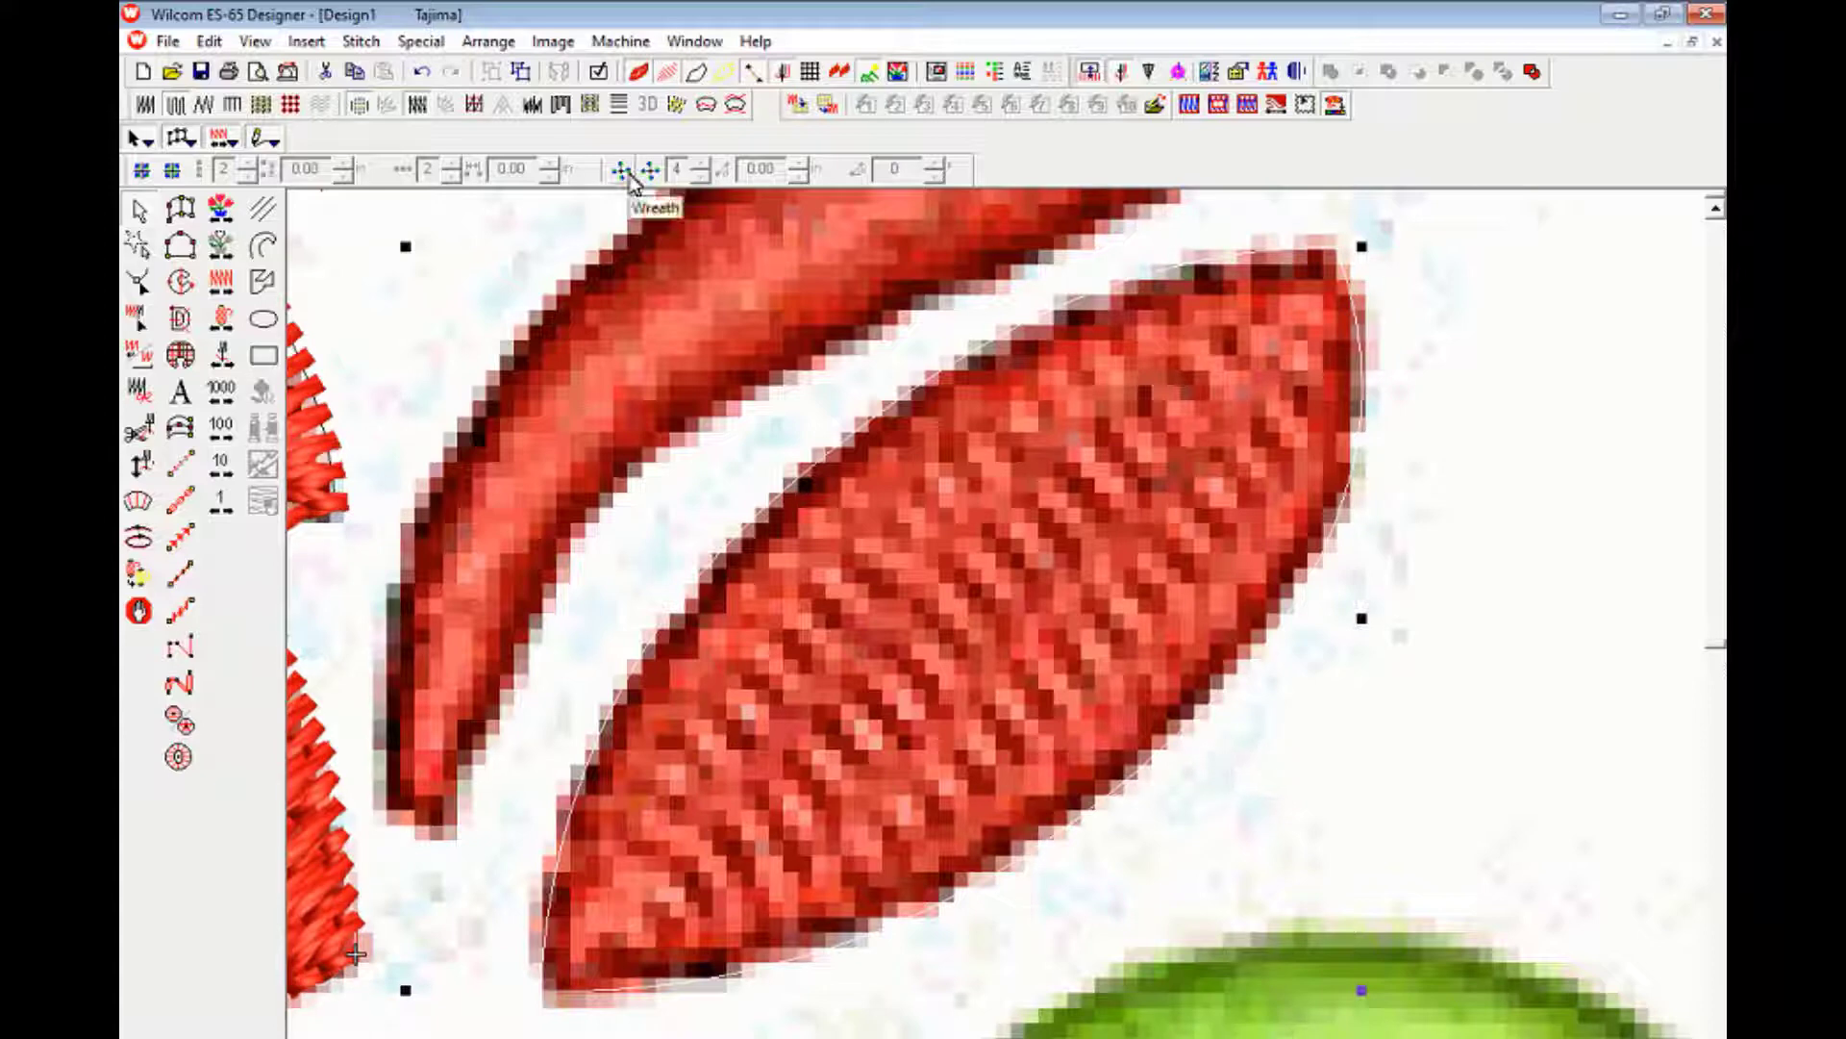
pyautogui.scroll(-3)
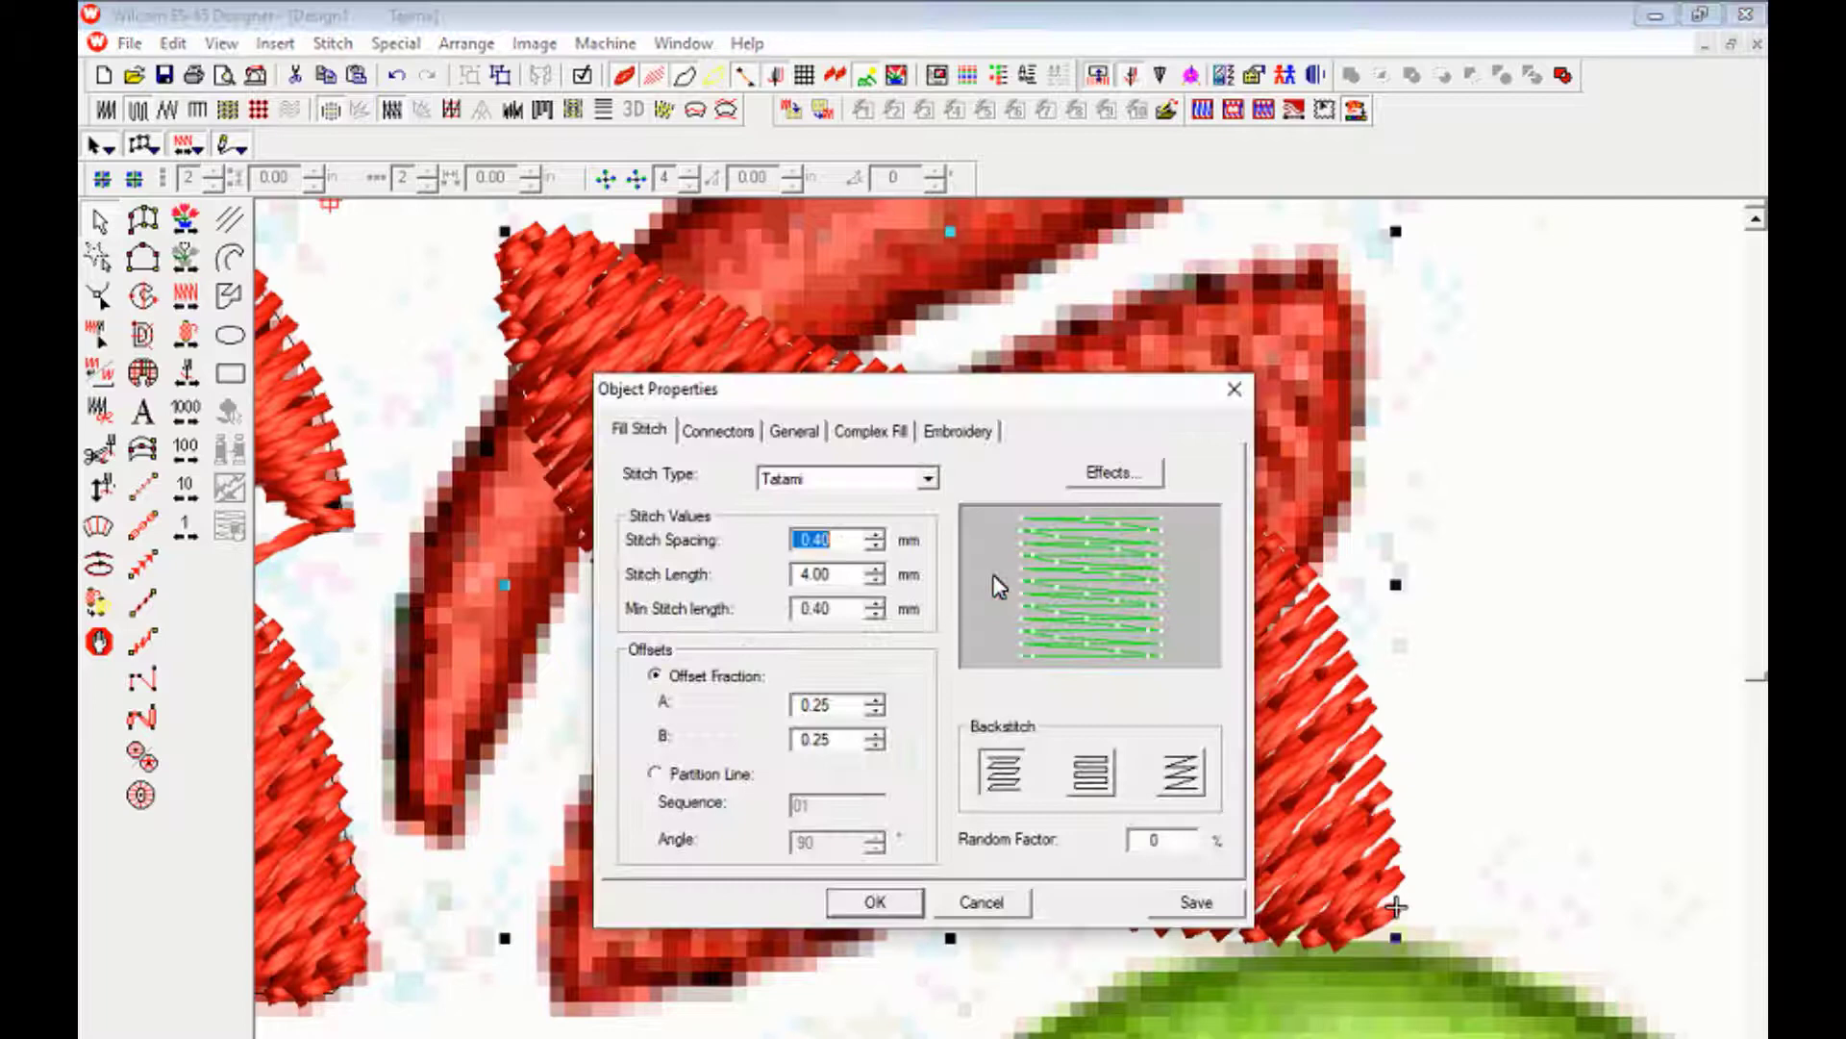
# Accept the Tatami fill and digitize the second lower petal, totalling ten objects
pyautogui.click(872, 901)
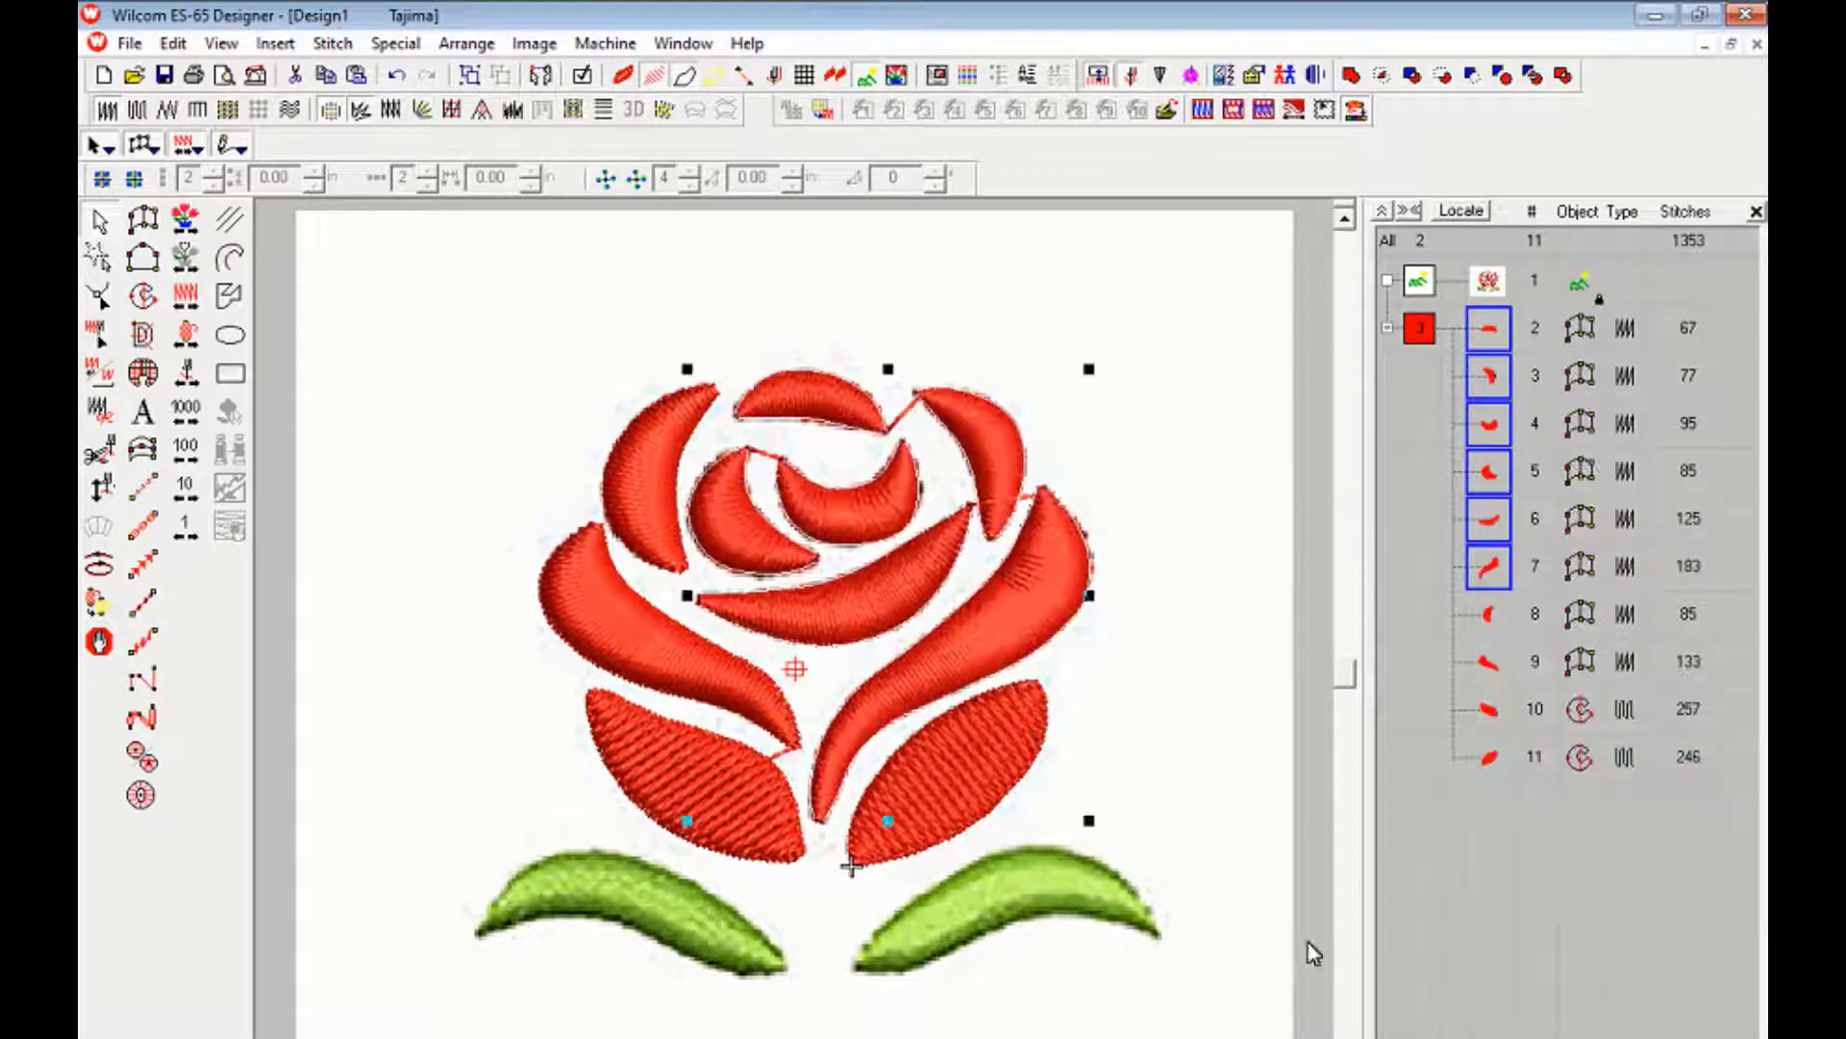
# Digitize two green satin leaves, hide the bitmap, and list the thirteen objects
pyautogui.click(1263, 471)
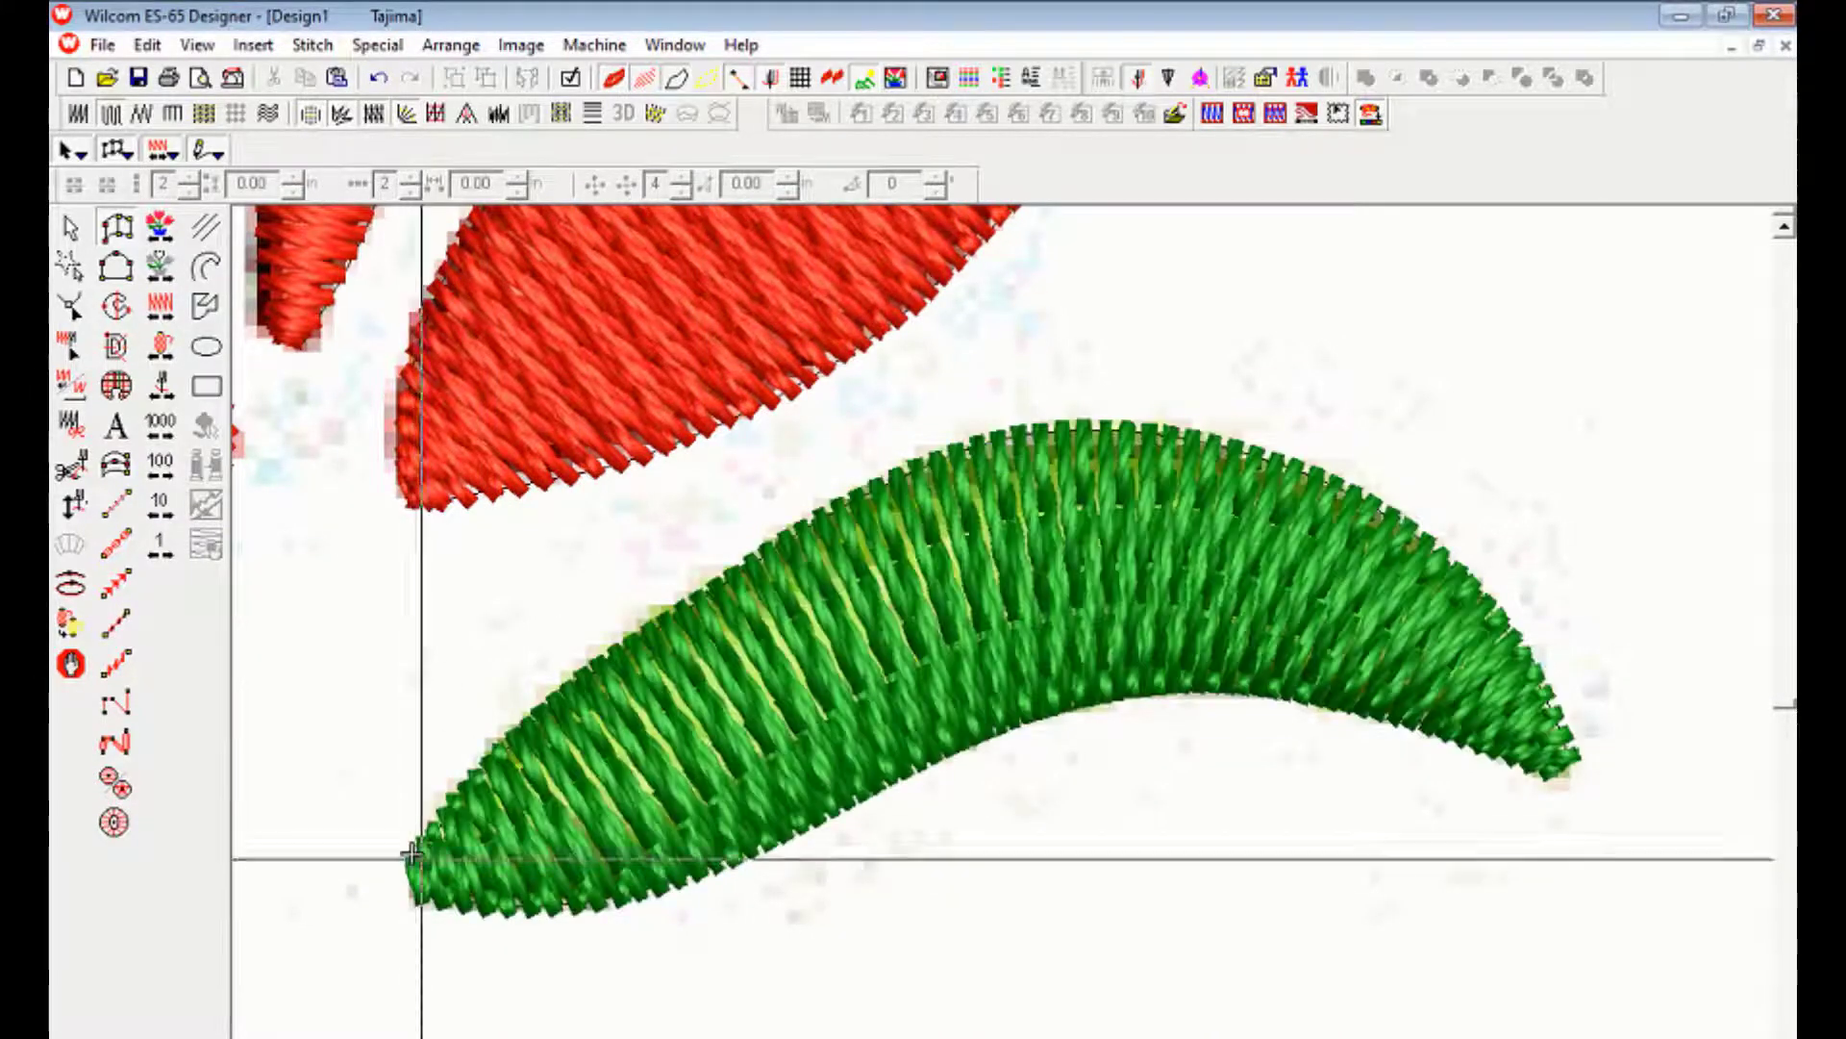
pyautogui.click(918, 613)
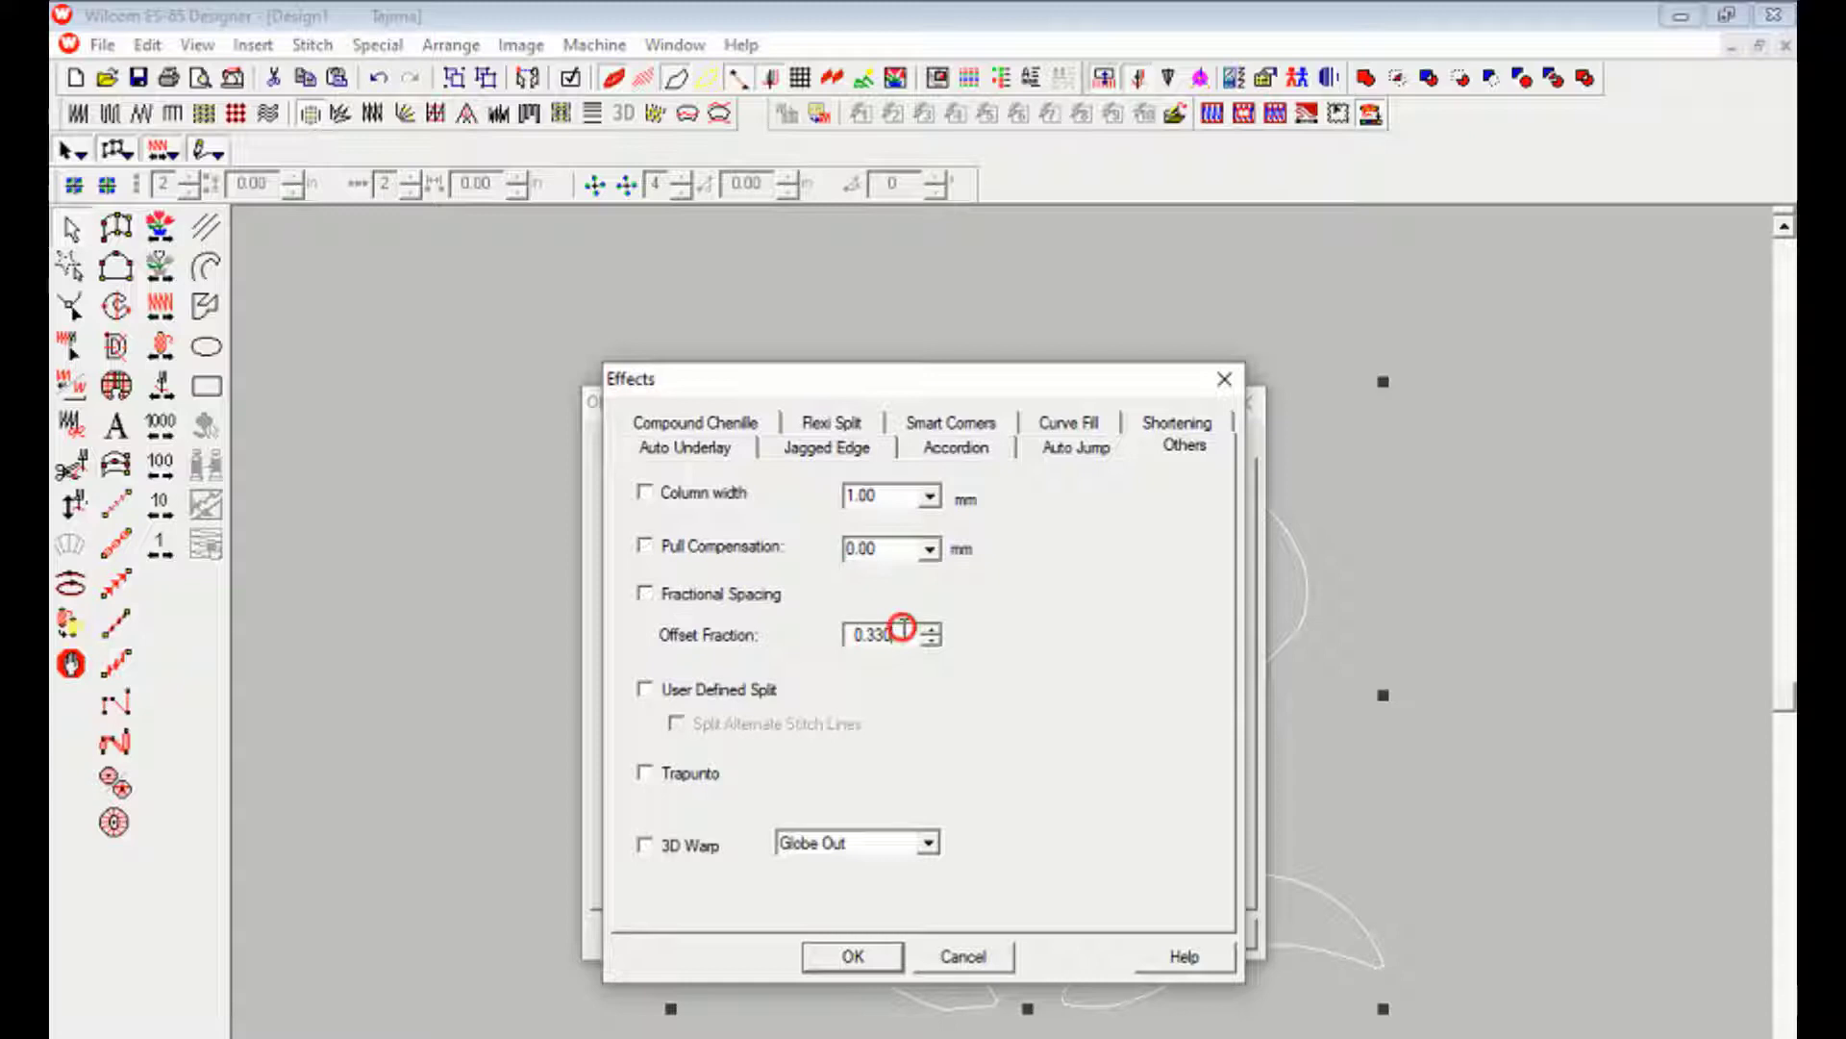
pyautogui.click(851, 956)
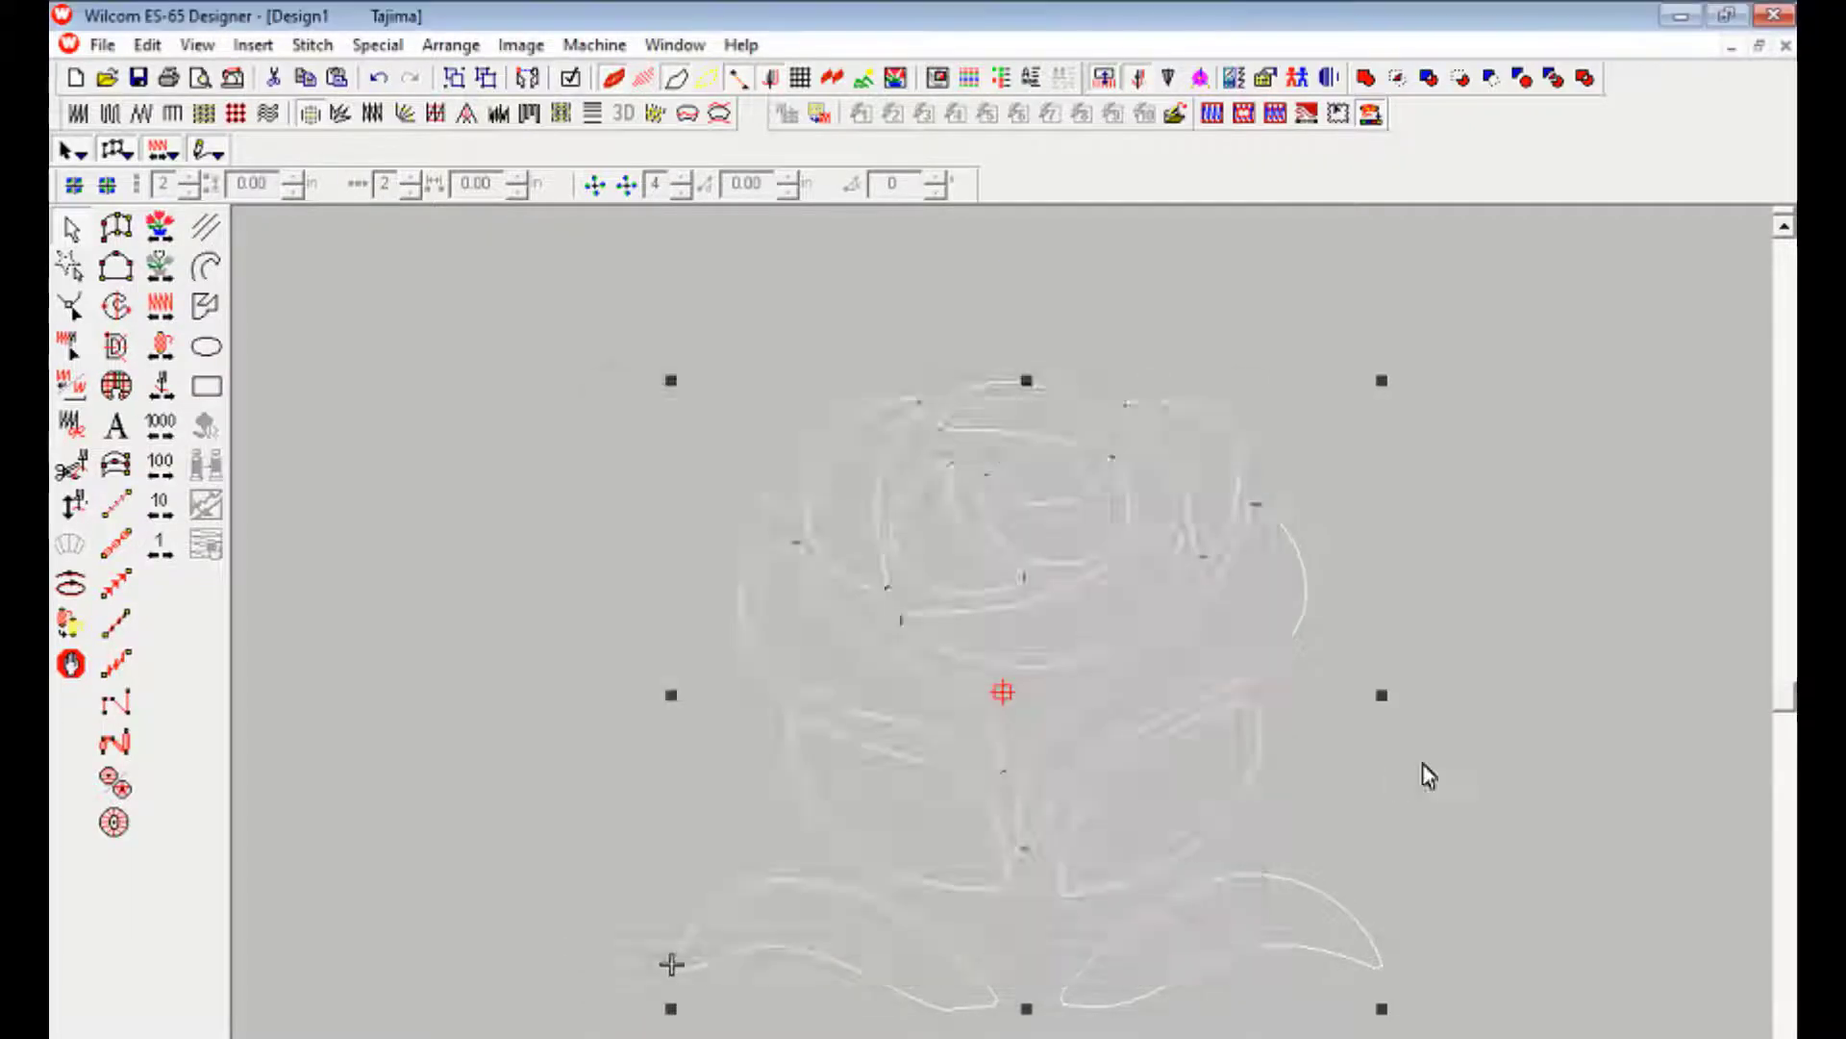
pyautogui.click(1010, 79)
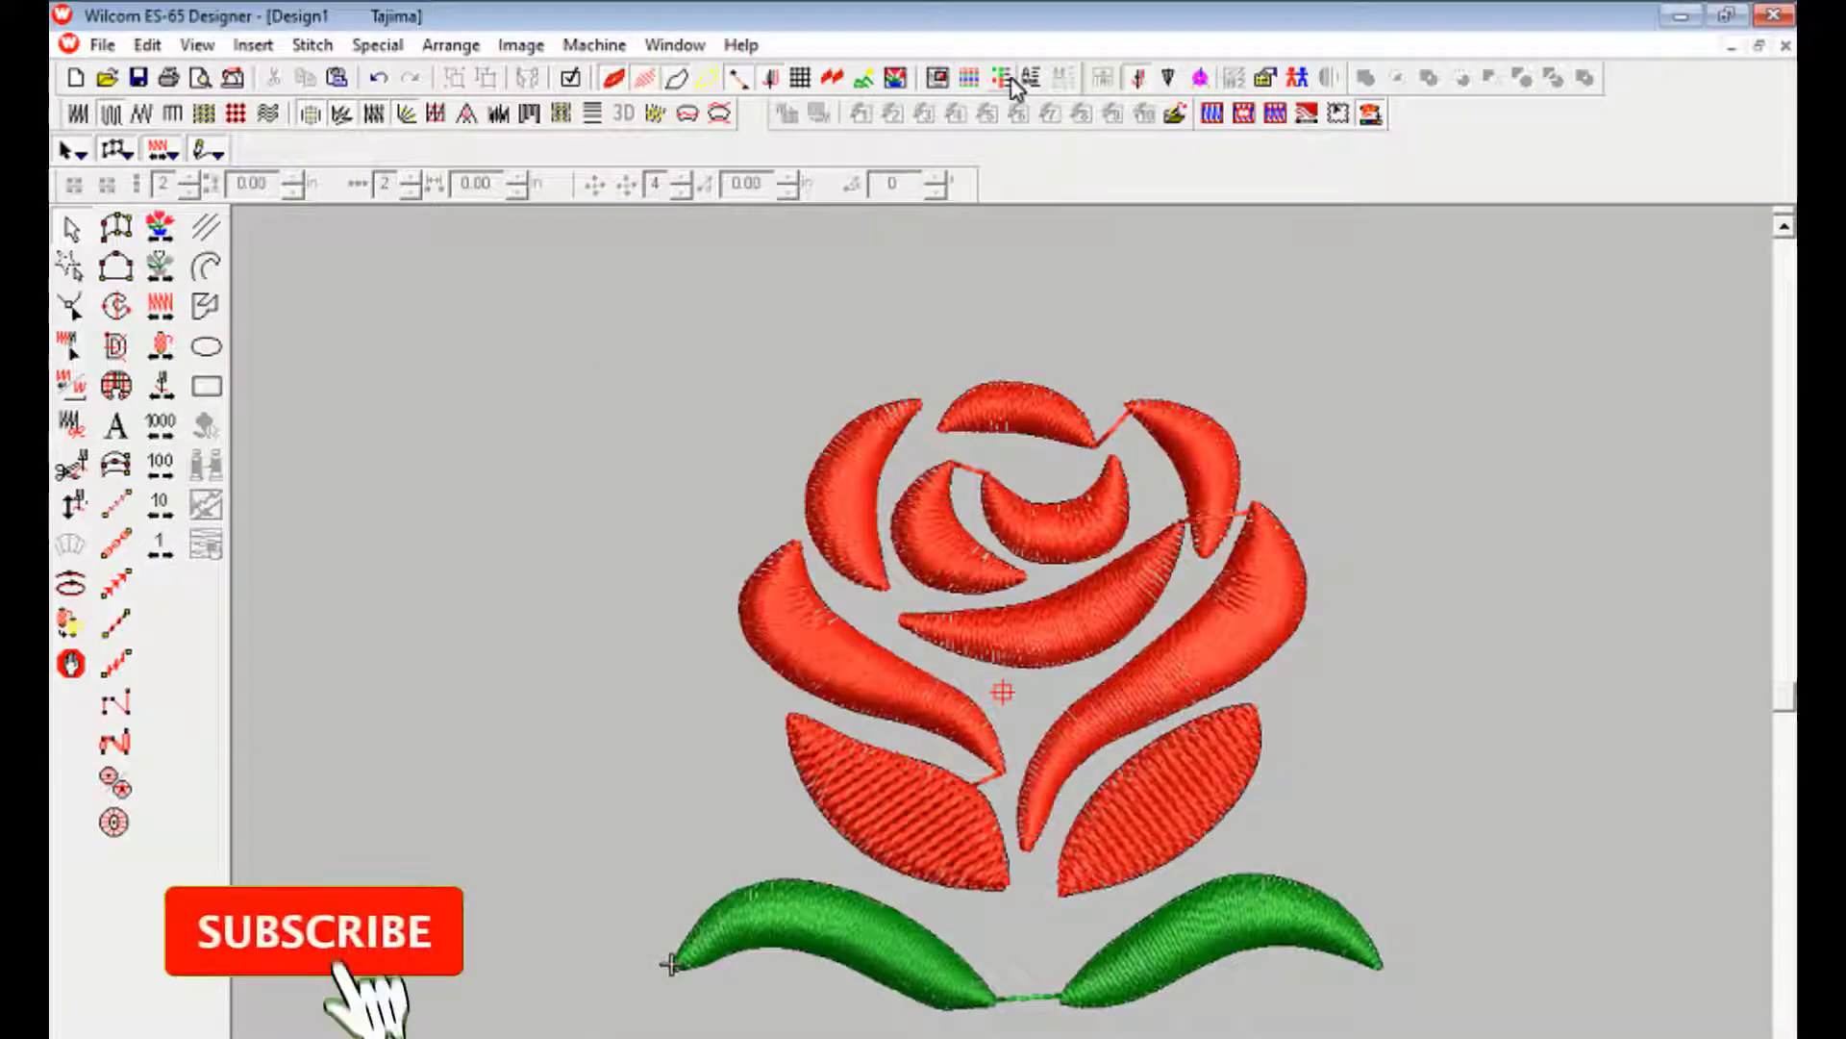
pyautogui.click(1002, 77)
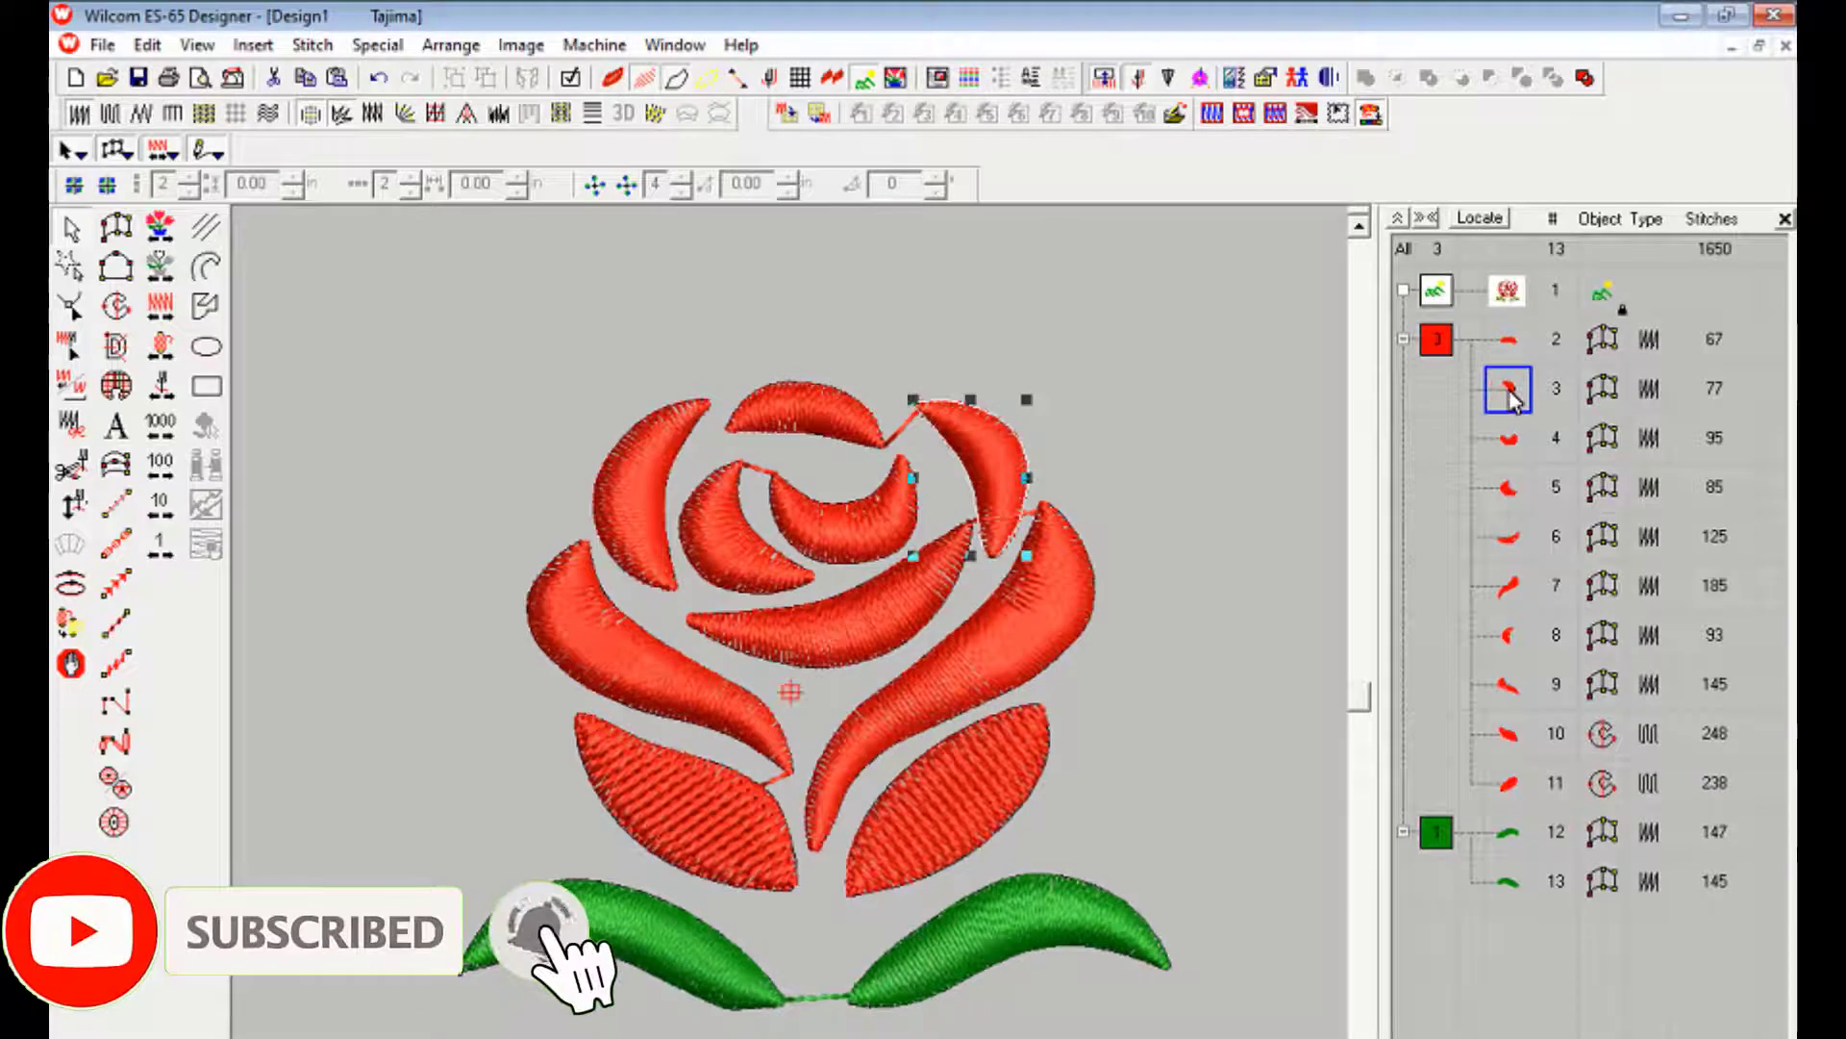
# Drag the tatami petals first and resequence the satin petals, then open their Object Properties
pyautogui.click(1509, 782)
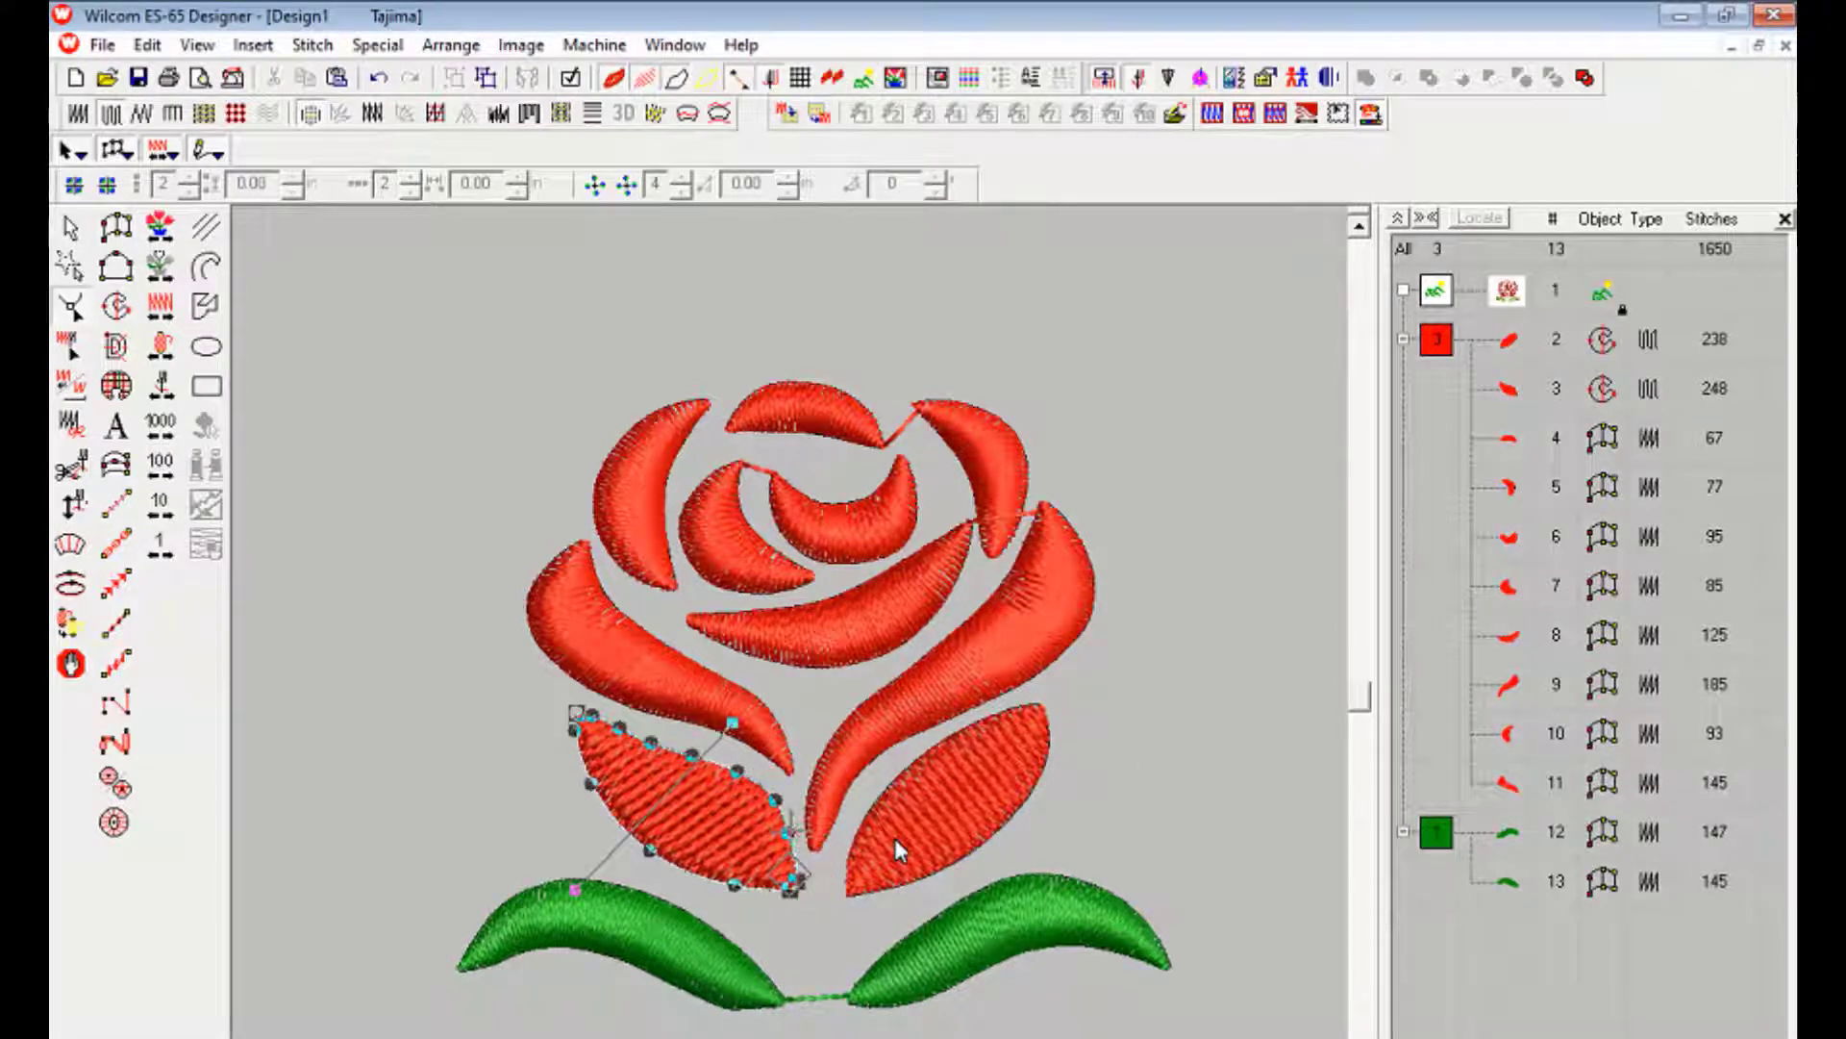
pyautogui.click(1507, 439)
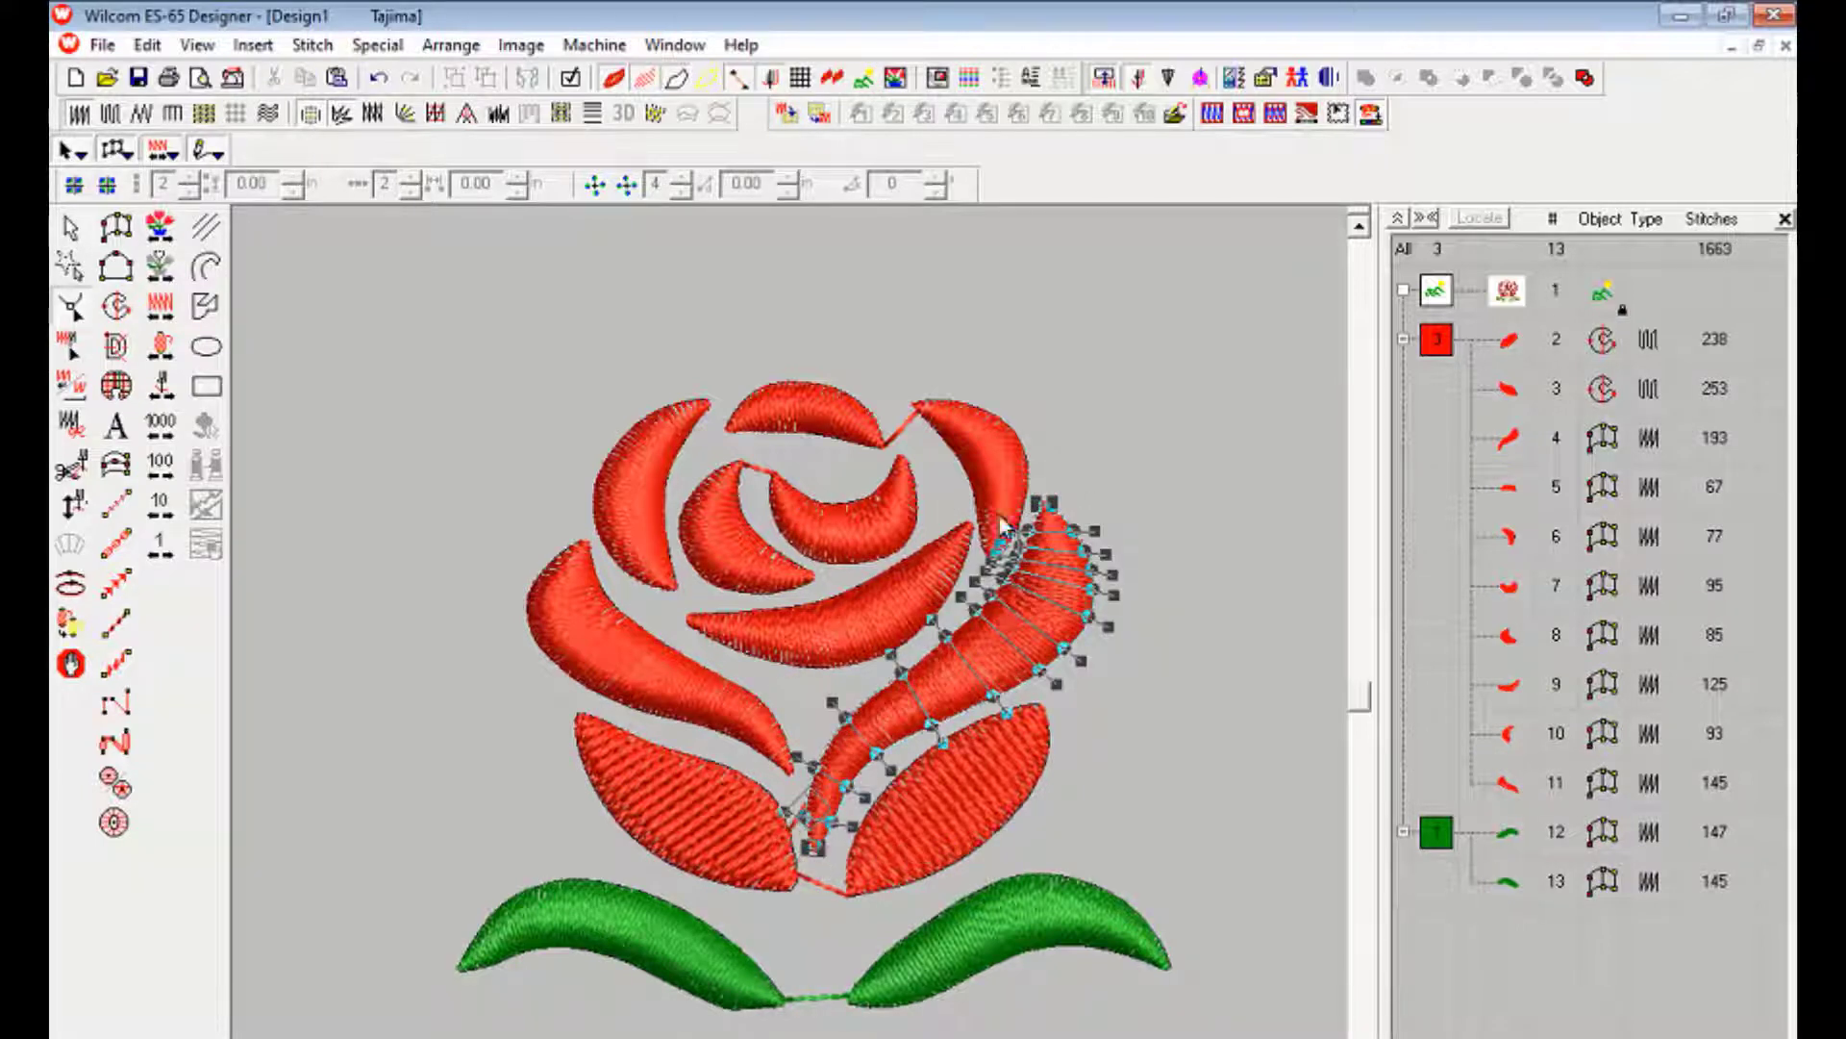
pyautogui.click(1506, 437)
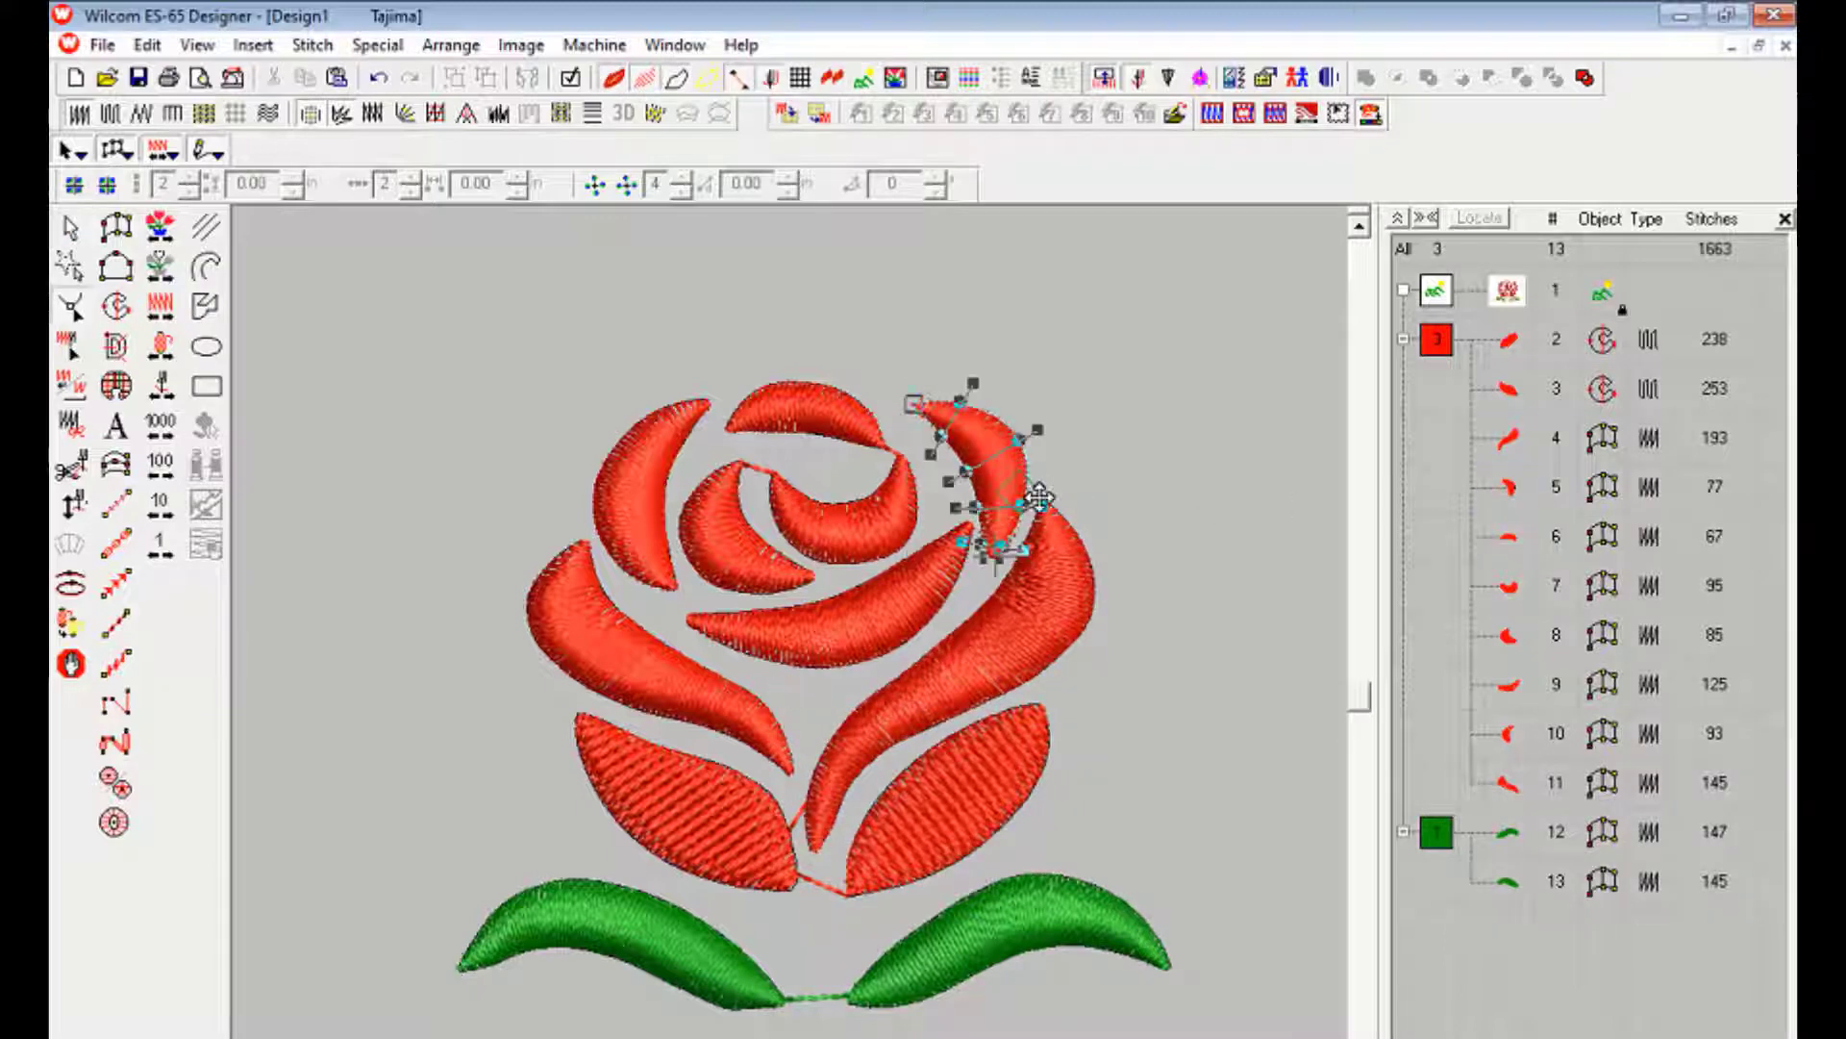
pyautogui.click(1475, 684)
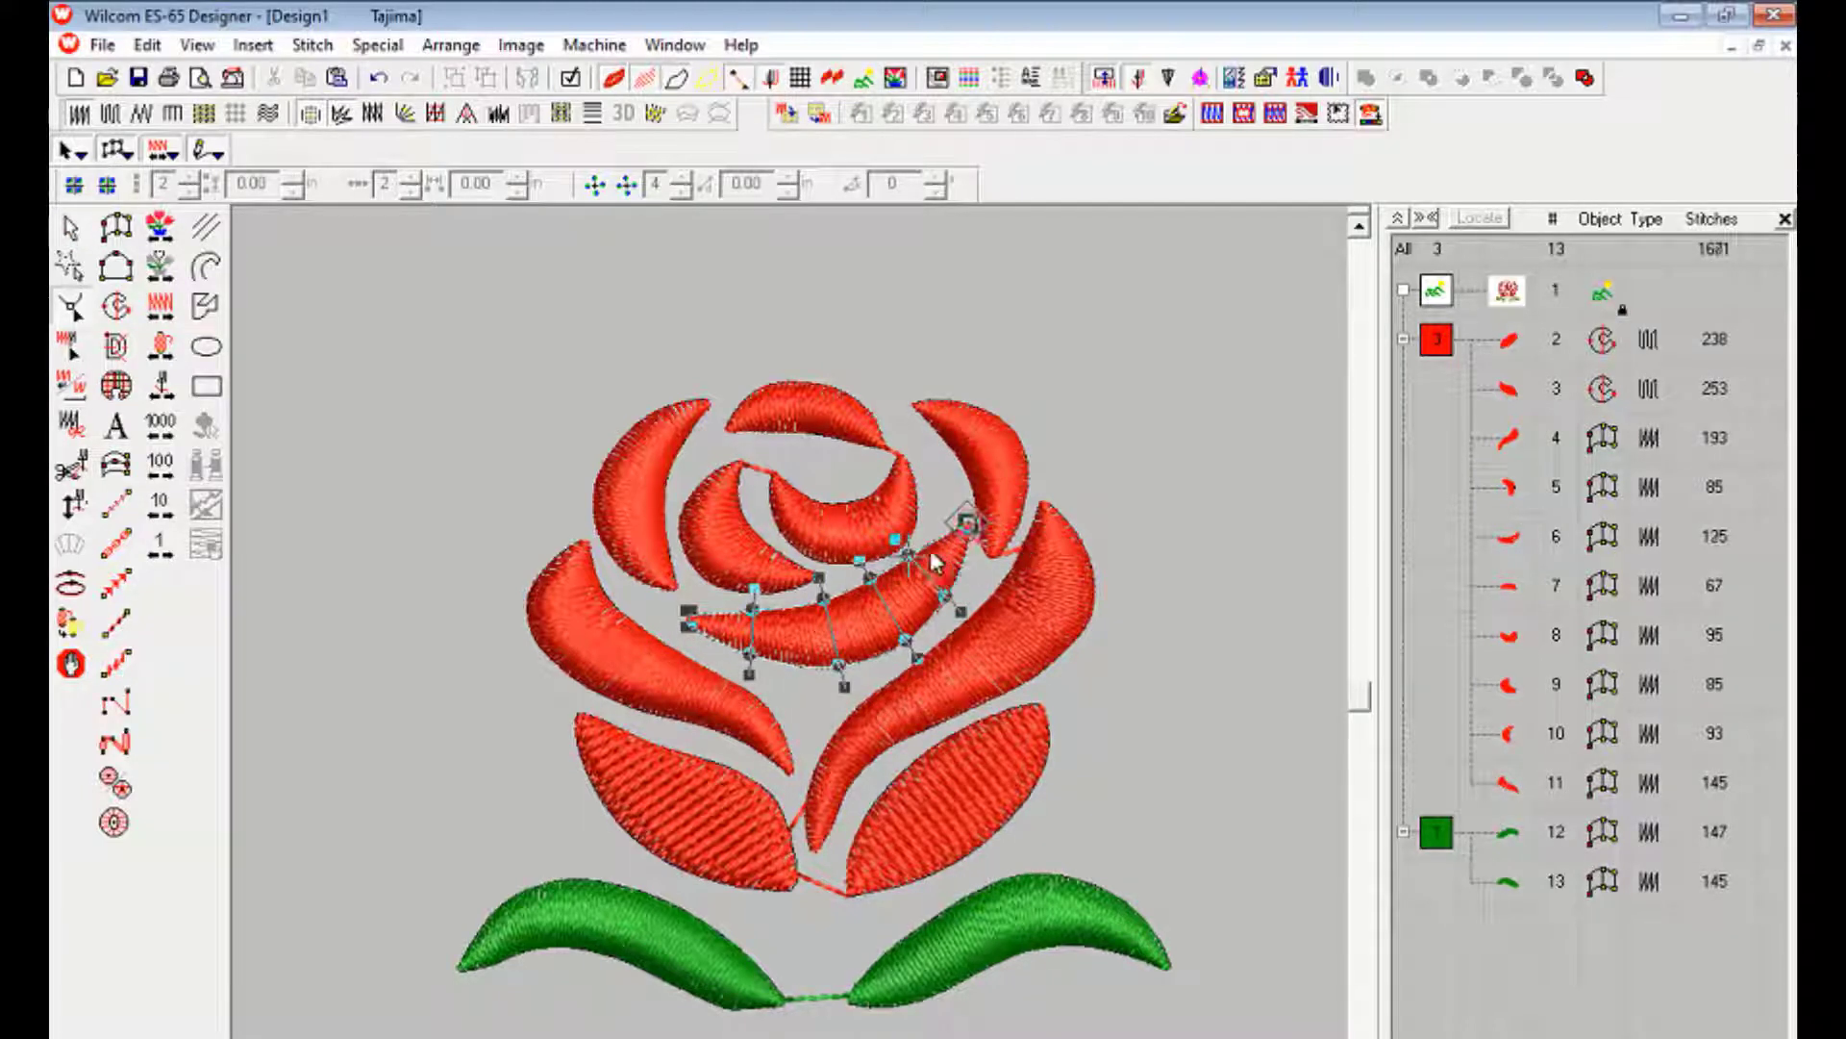
pyautogui.click(1505, 633)
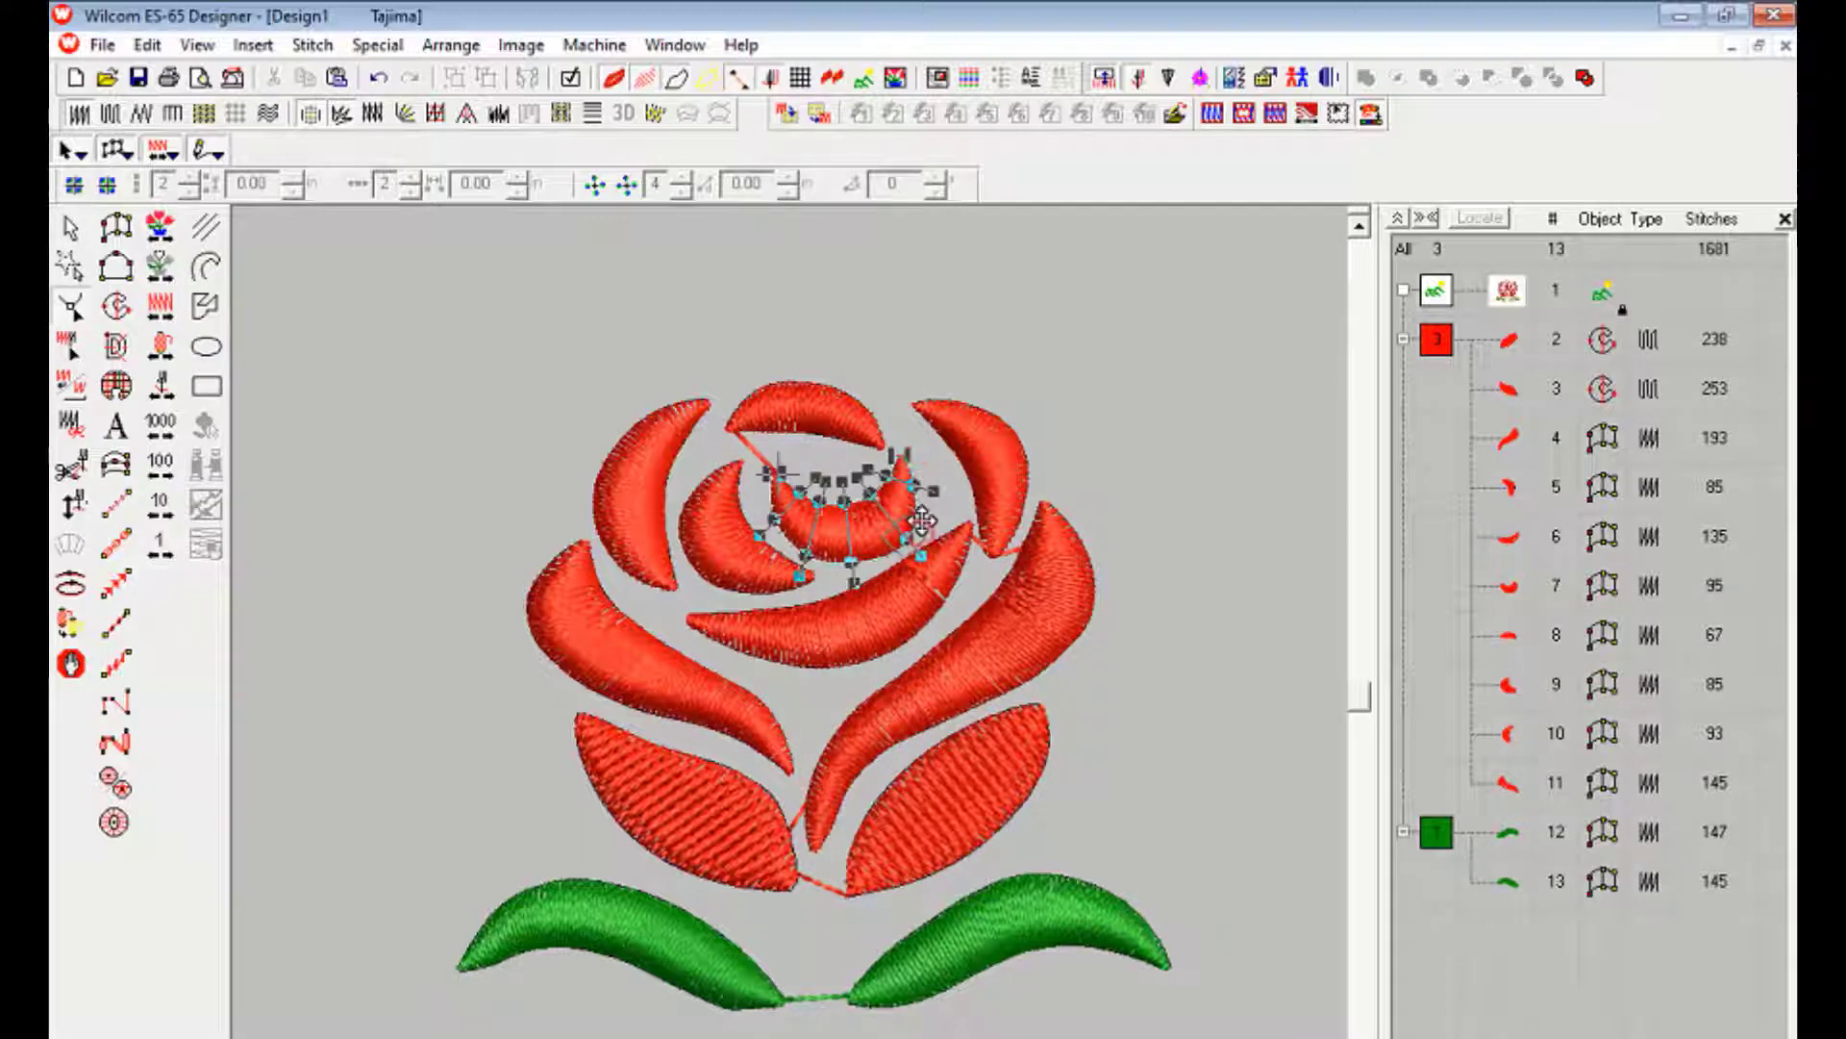
pyautogui.click(1510, 684)
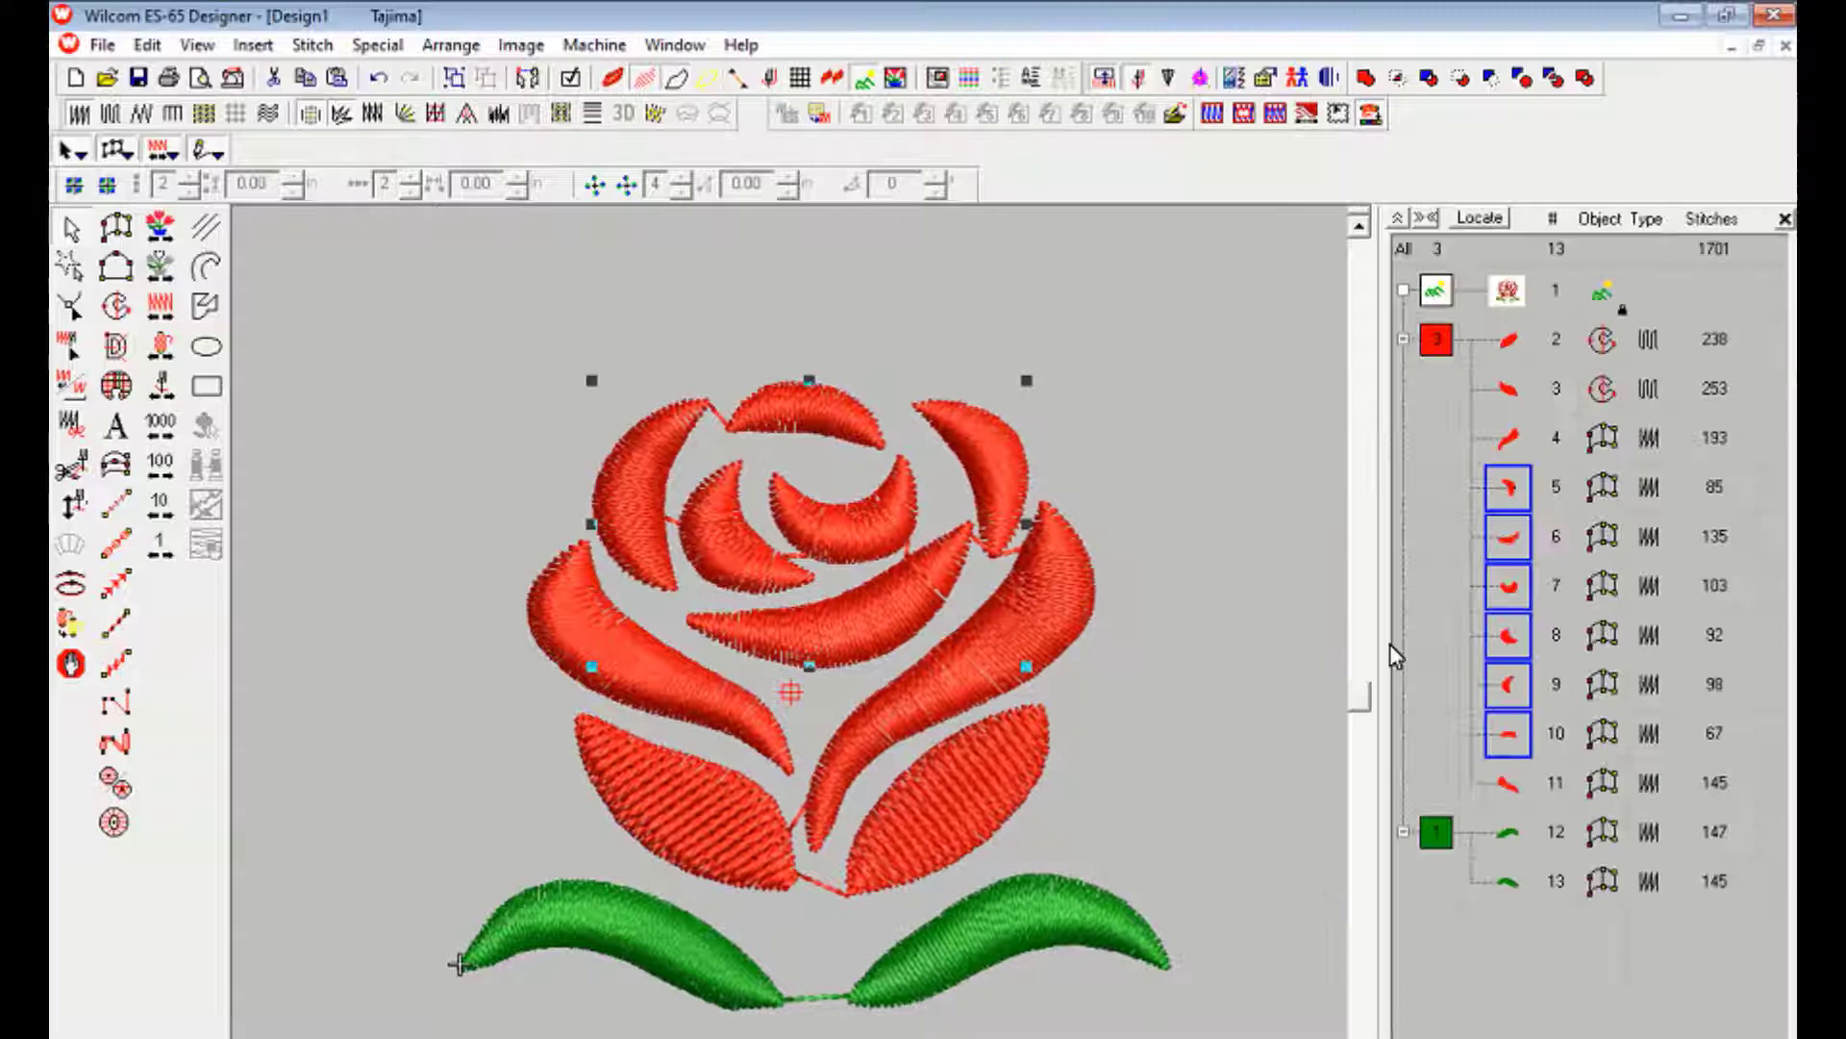
pyautogui.doubleClick(788, 530)
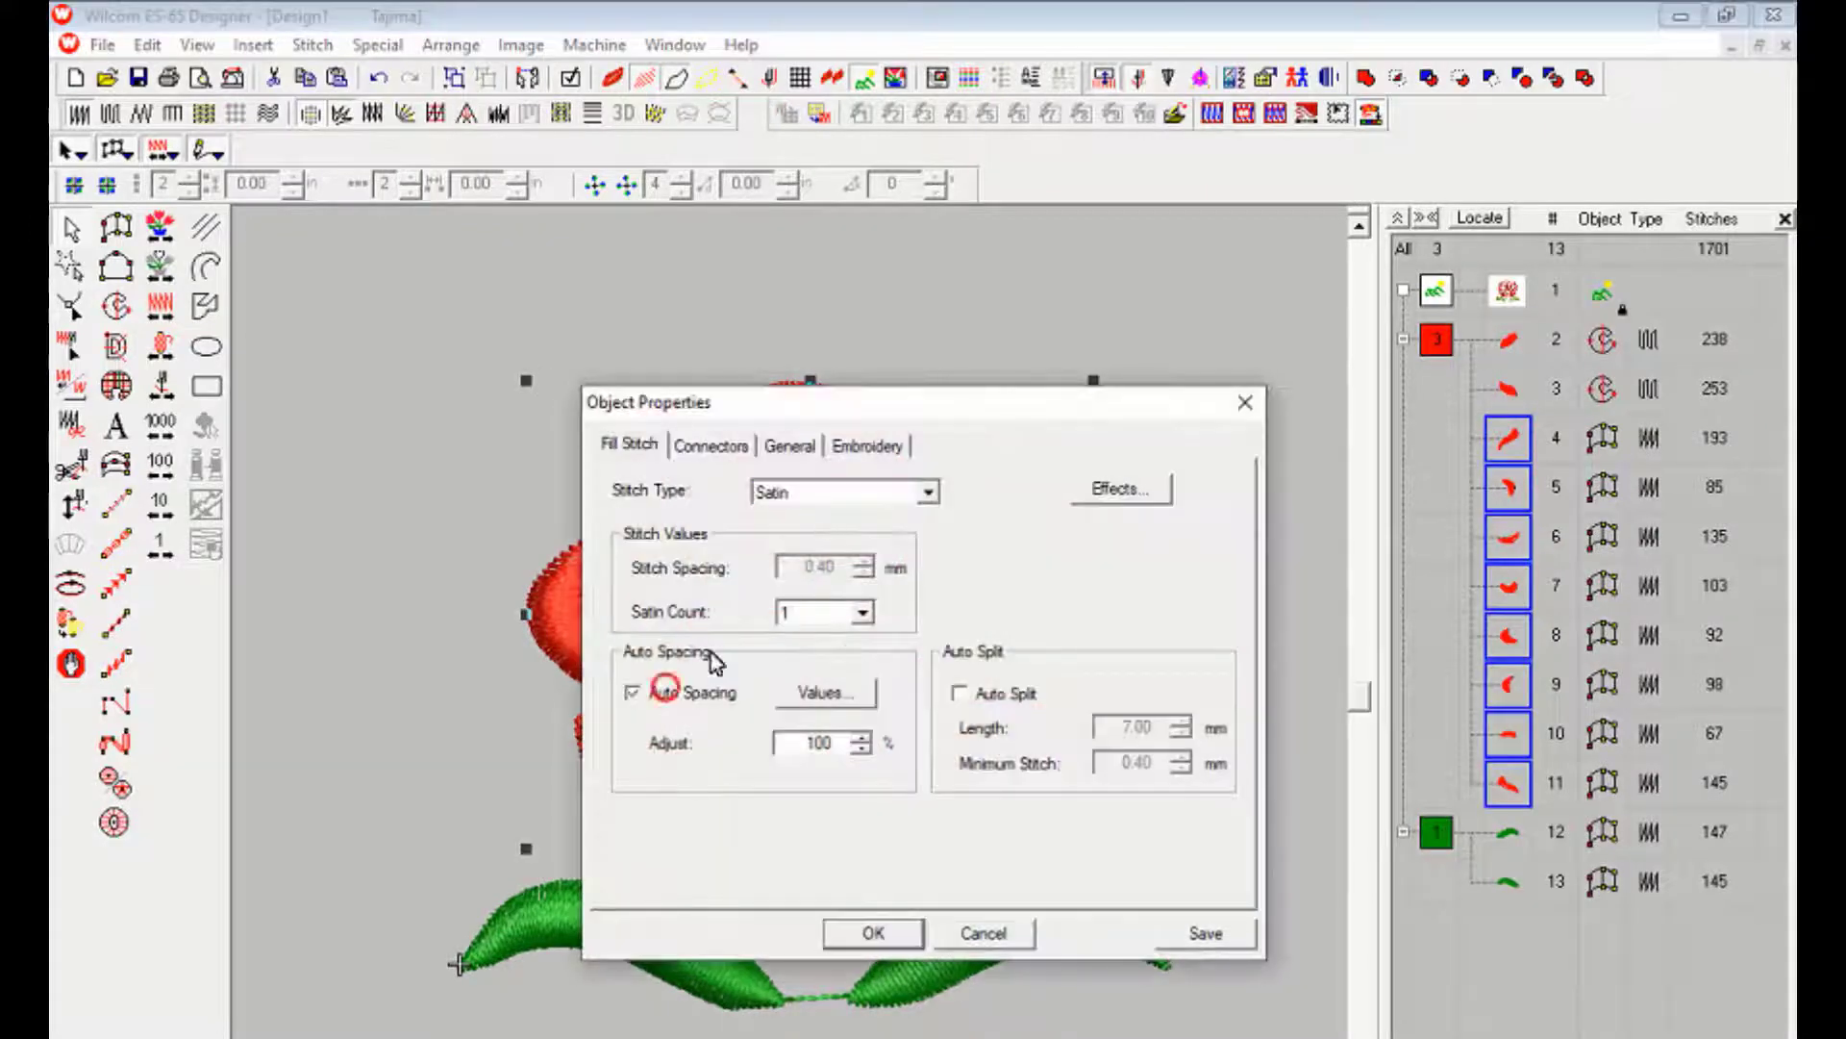
# Apply a 1.00 mm column width effect with Auto Underlay to the satin petals
pyautogui.click(1117, 487)
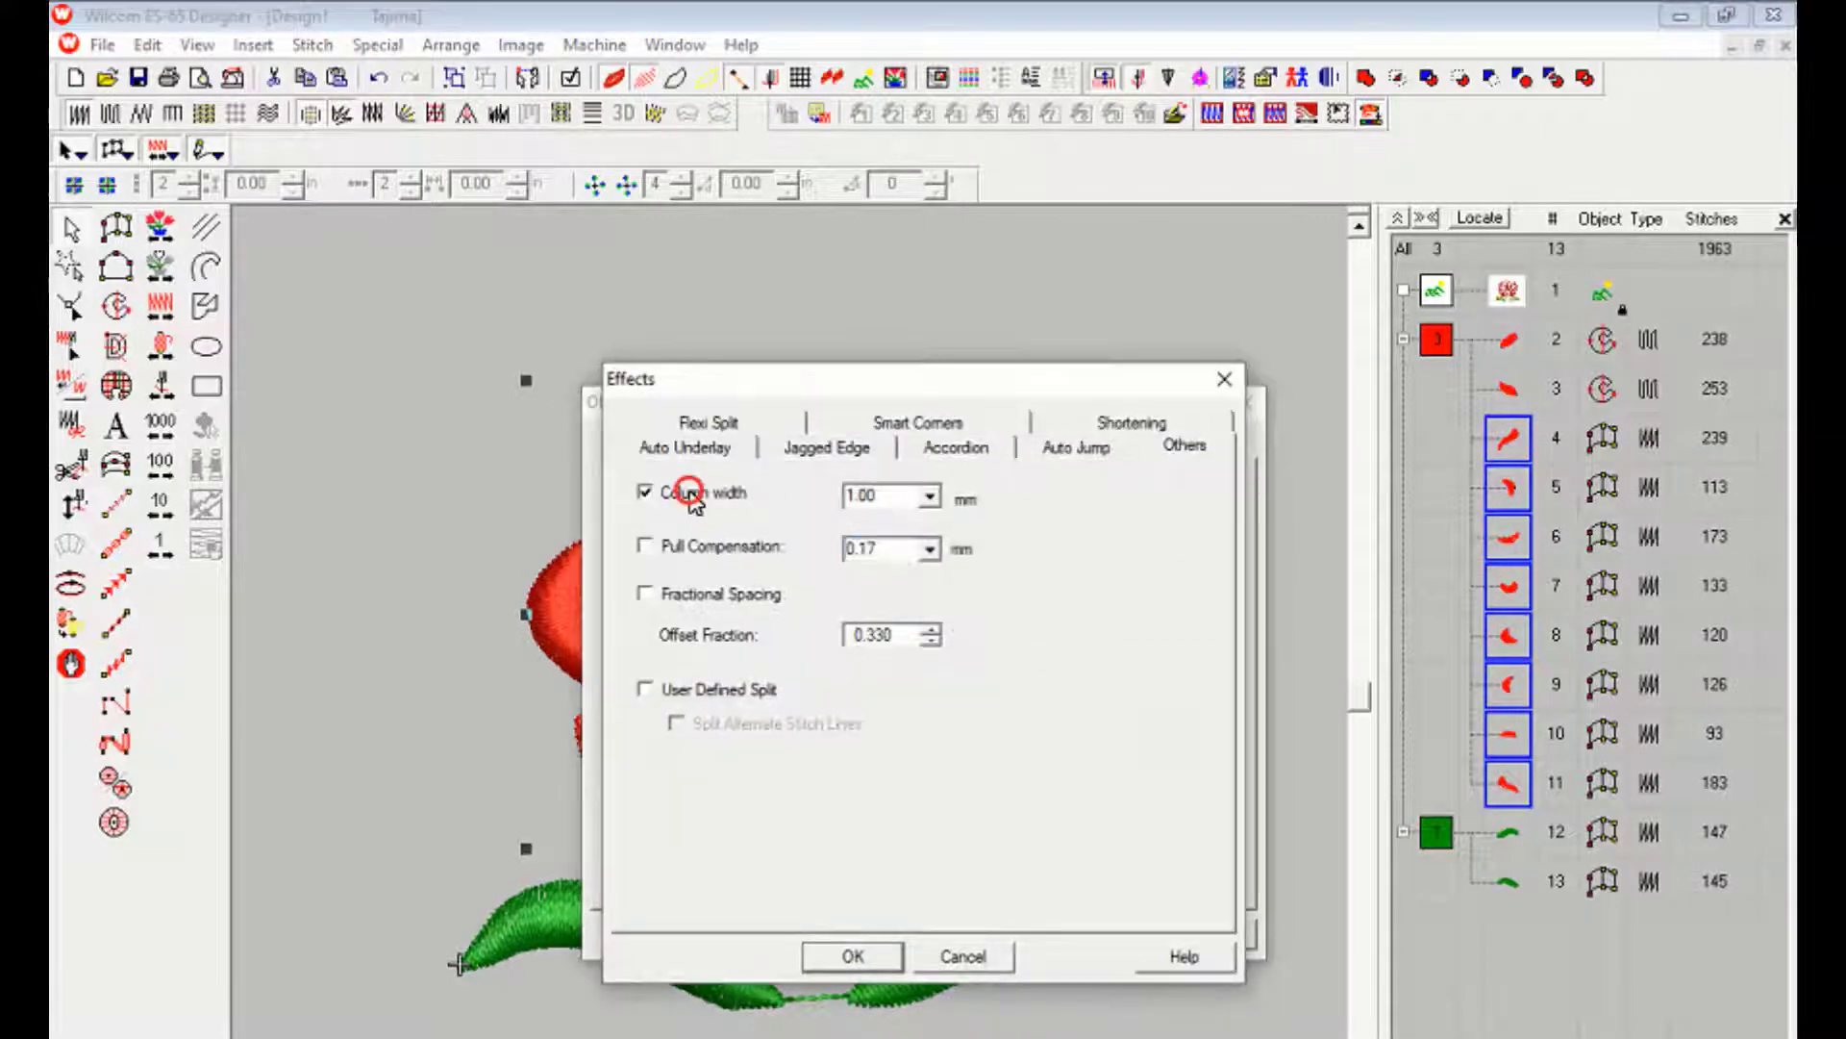
pyautogui.click(683, 447)
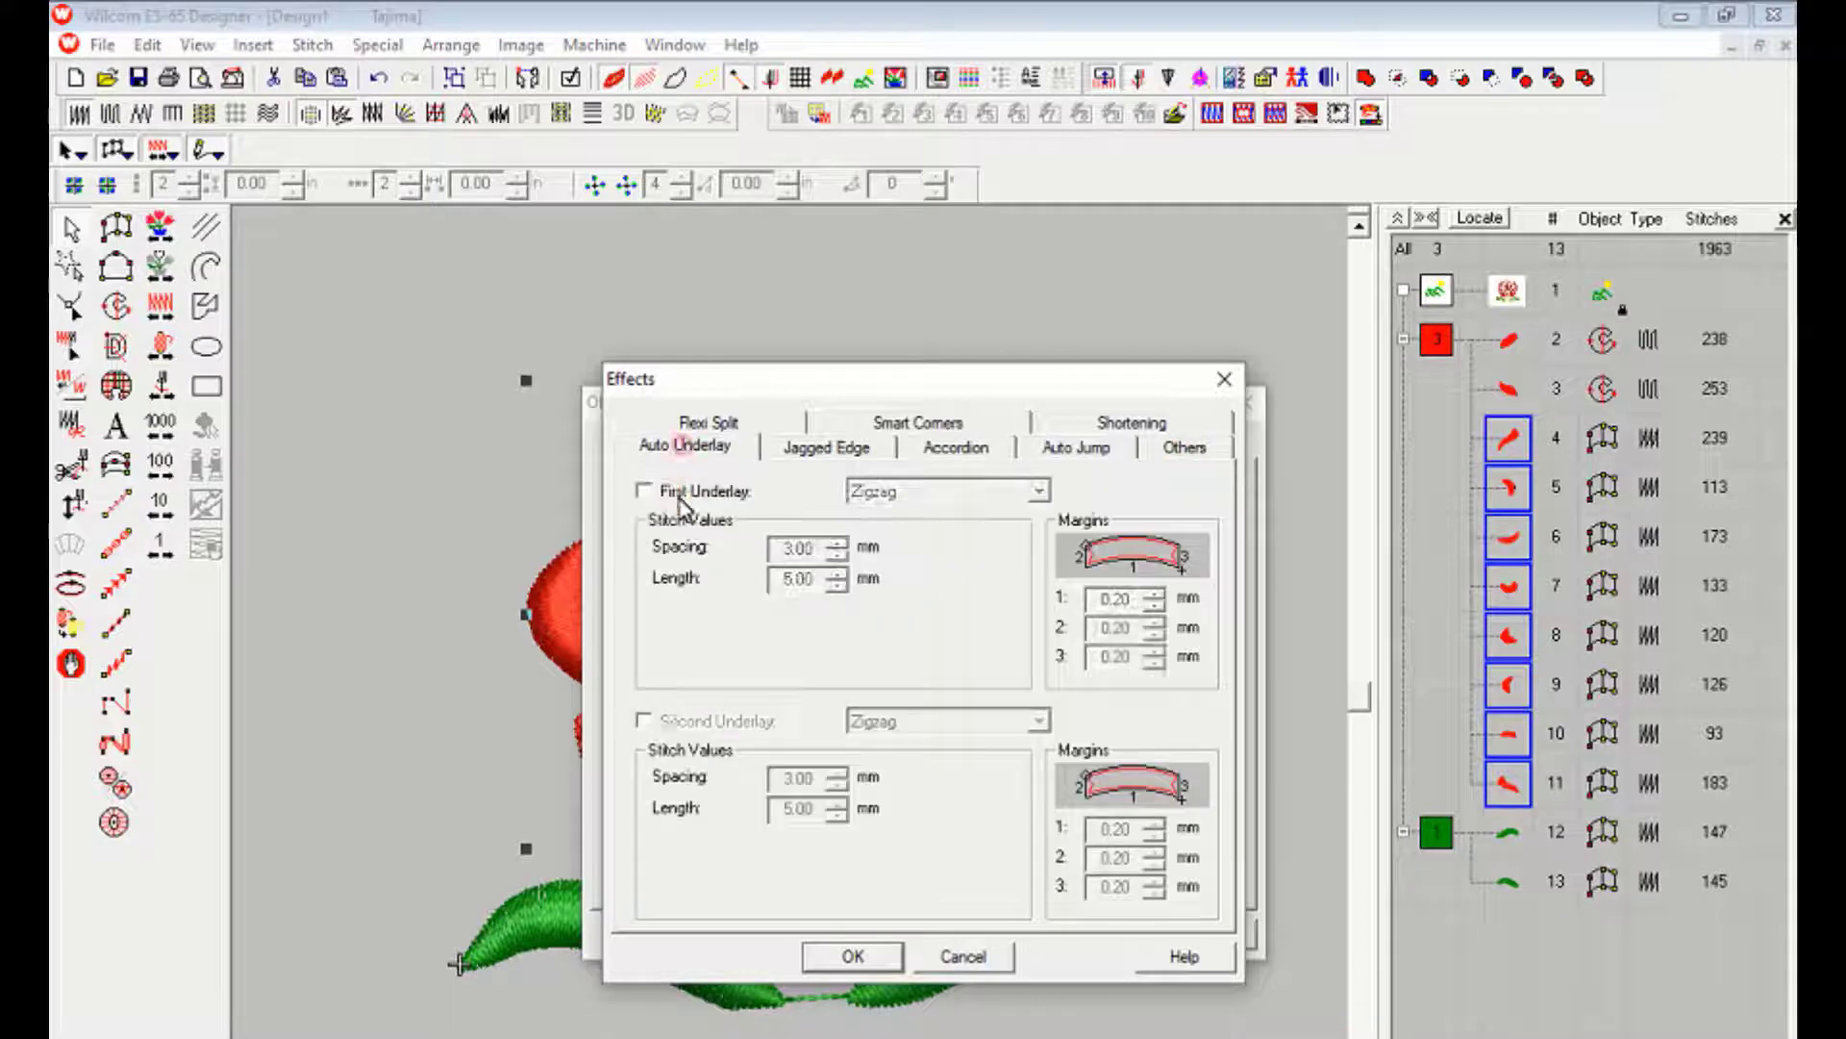
pyautogui.click(851, 954)
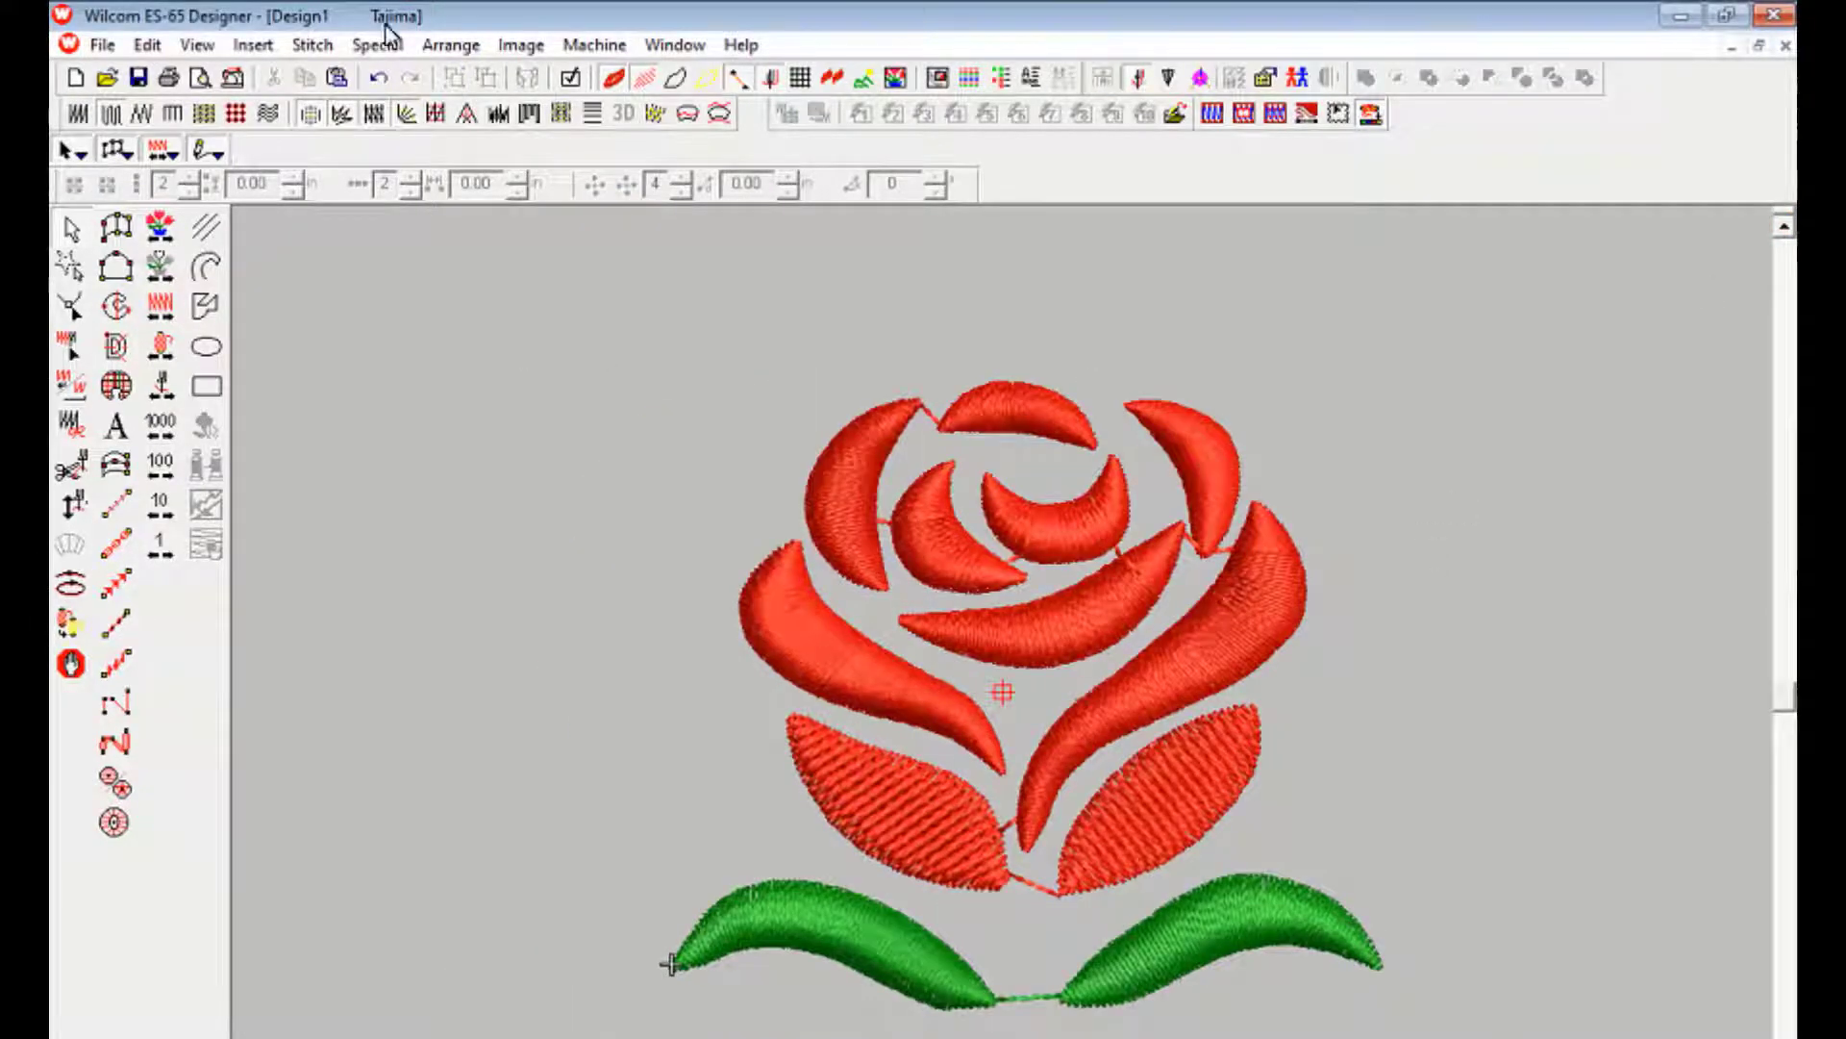
# Run Stitch > Auto Start and End and close the 2.04 x 1.69 in design properties
pyautogui.click(311, 44)
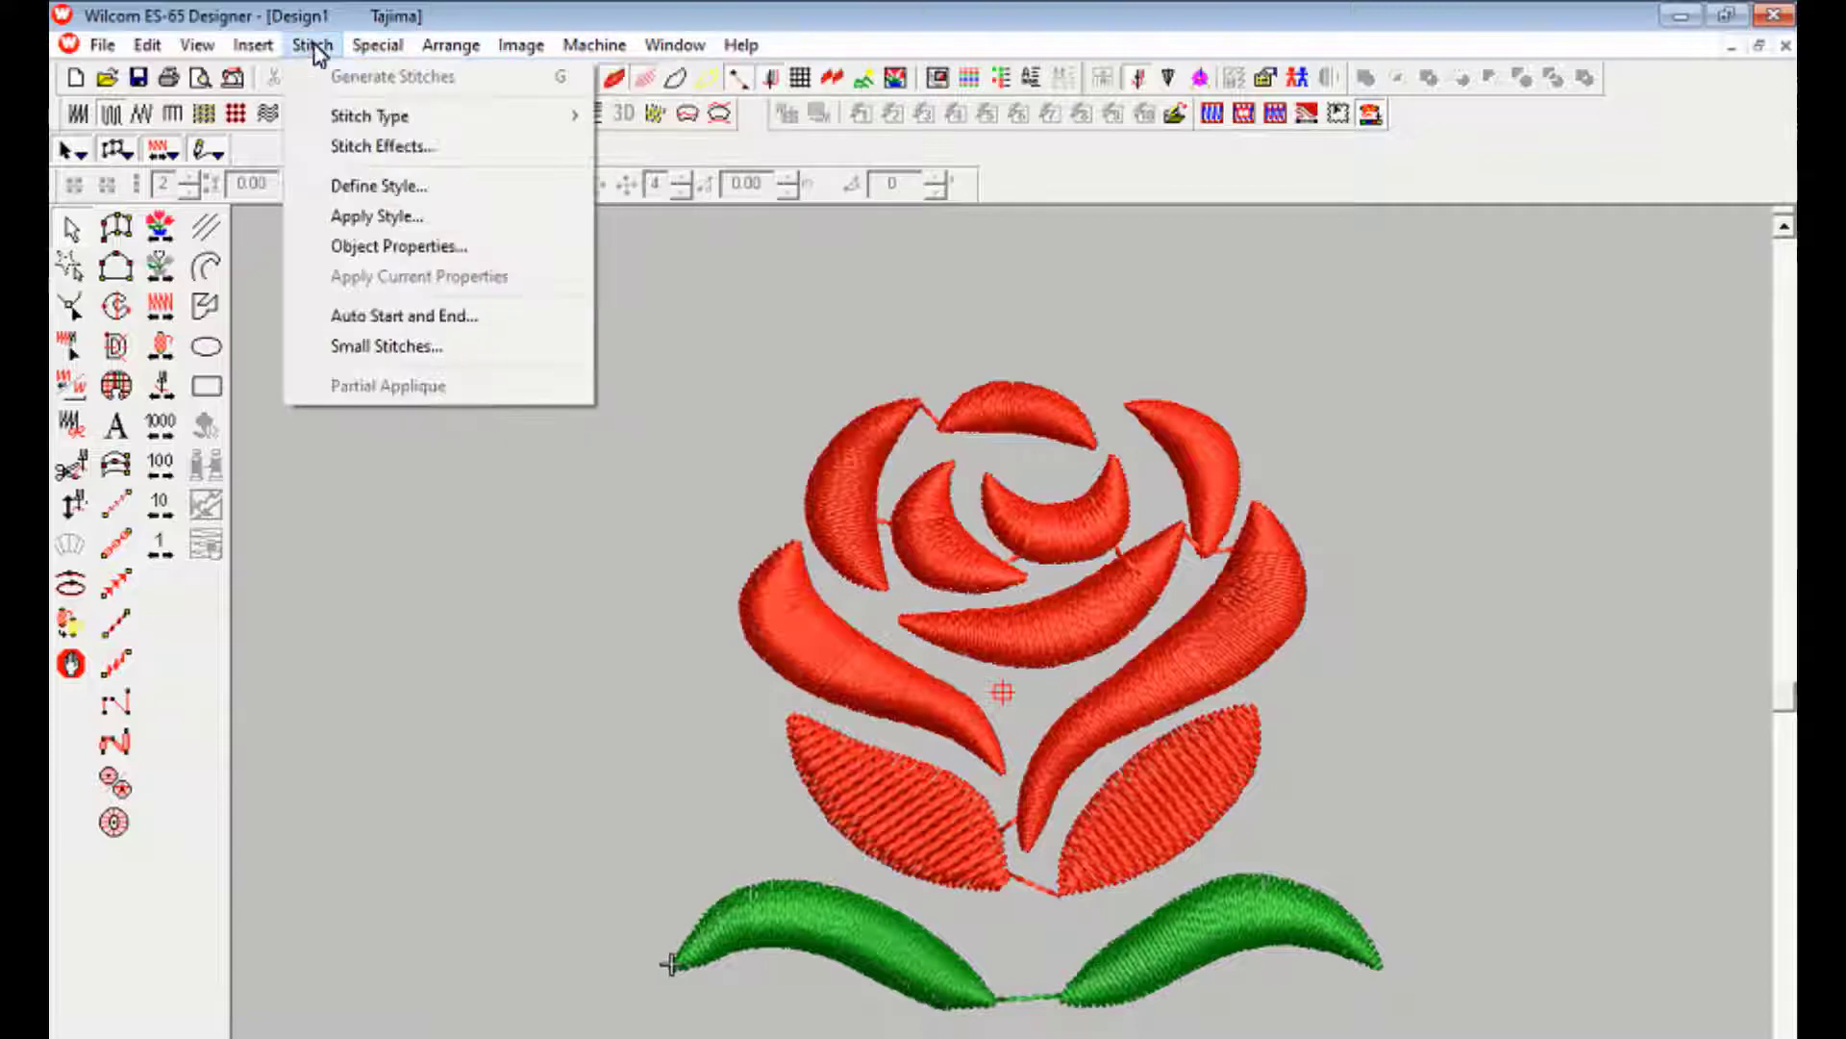
pyautogui.click(1074, 715)
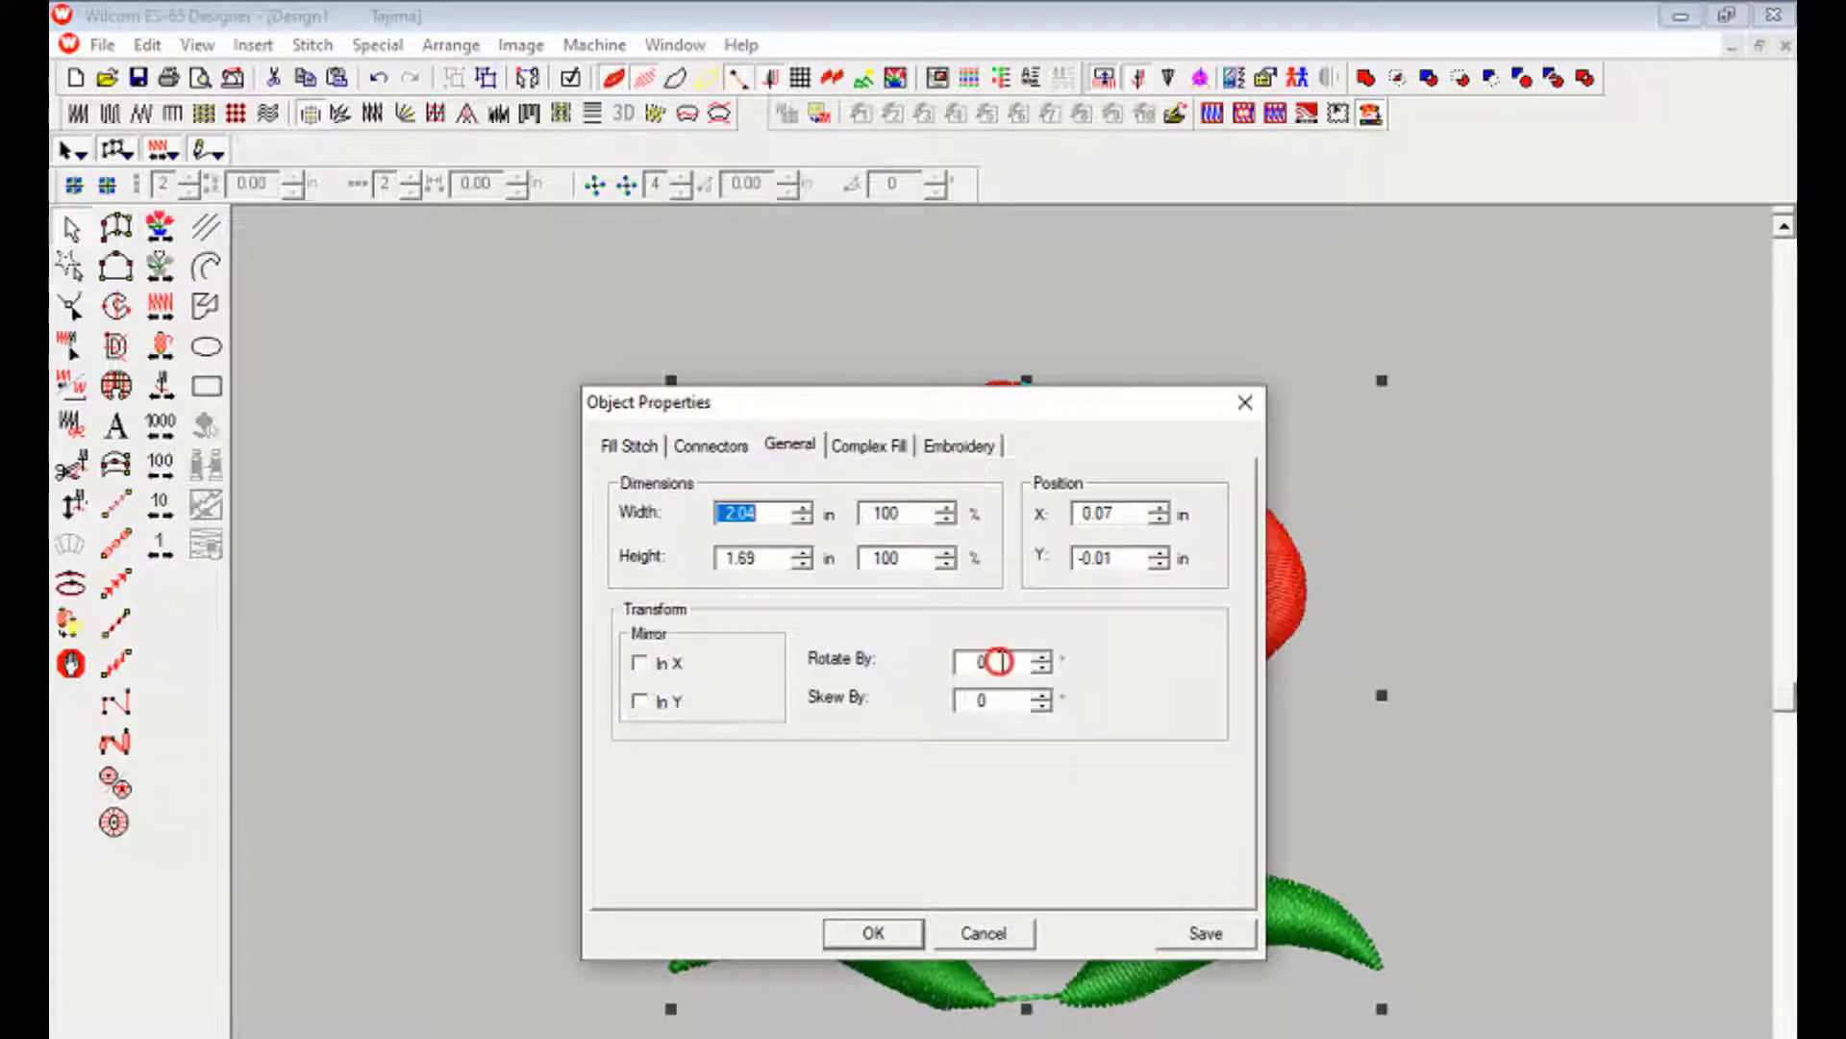
pyautogui.click(872, 932)
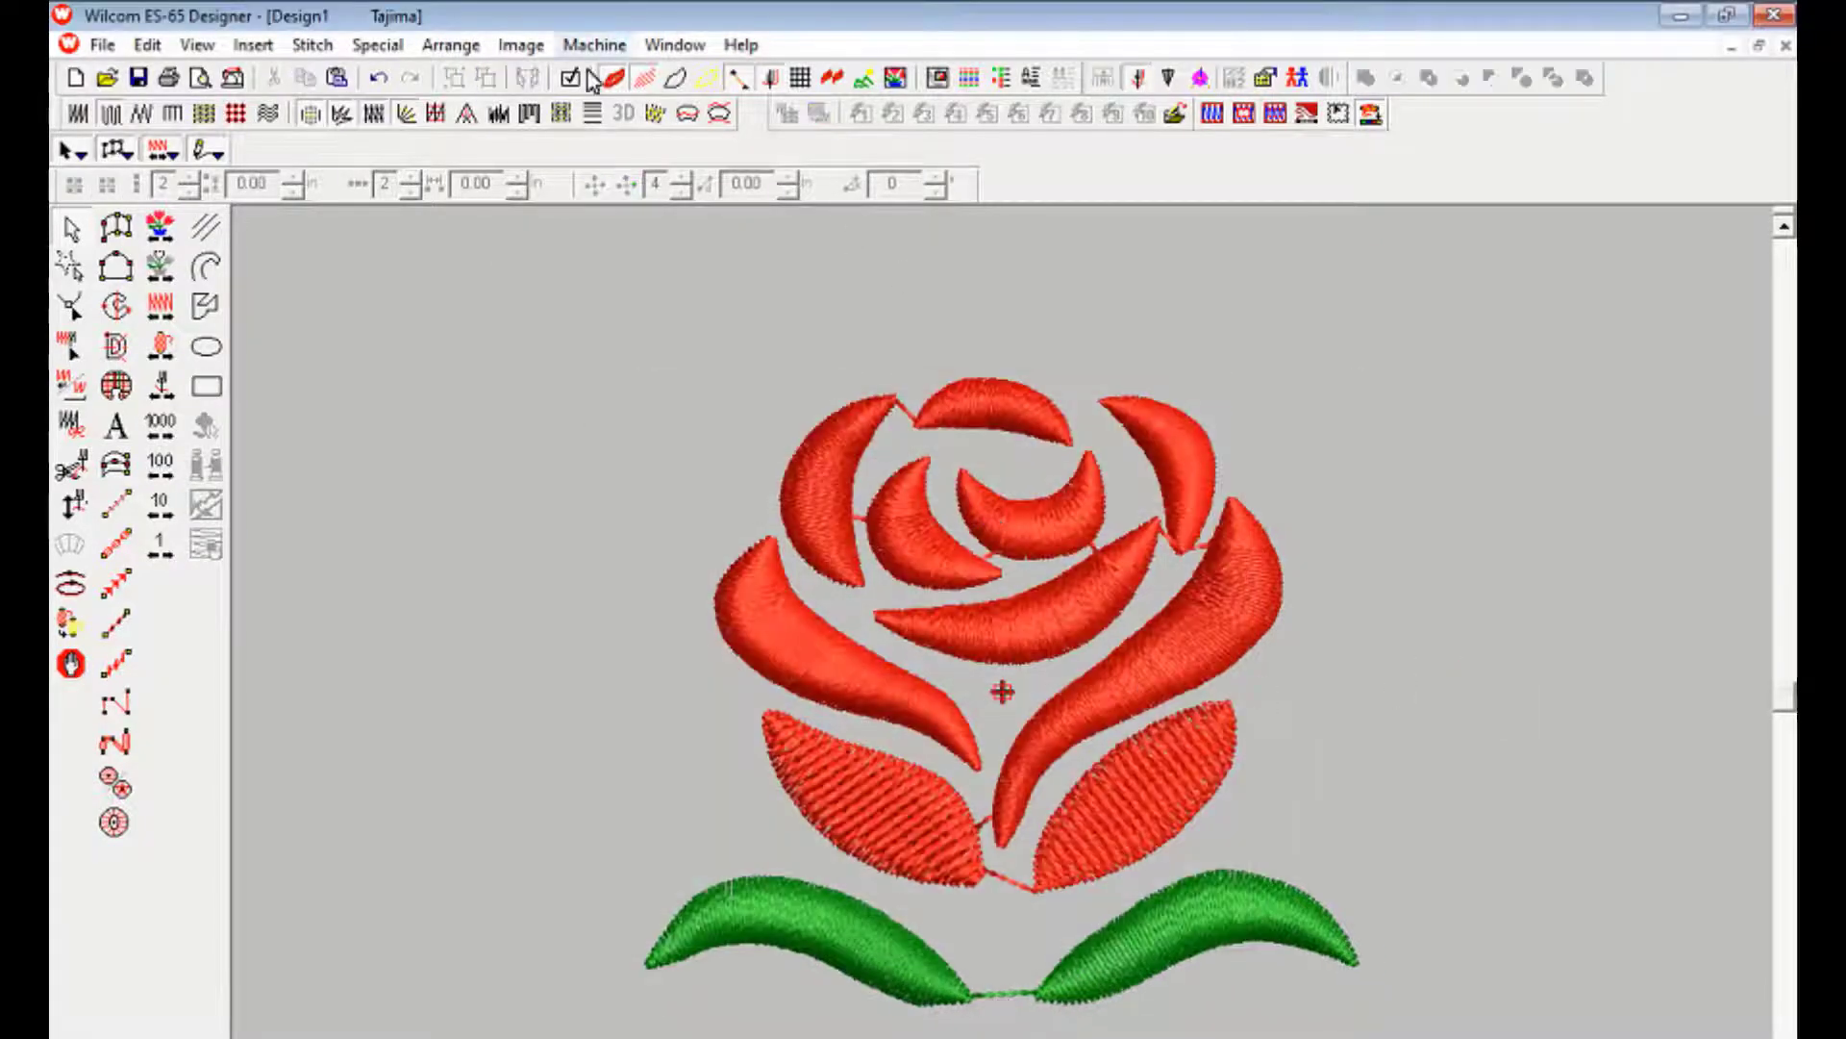